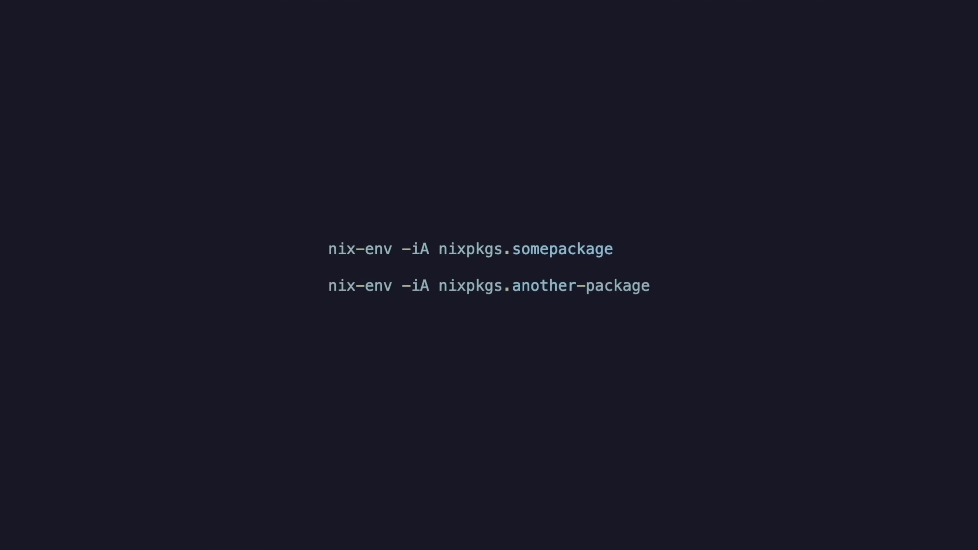
Compose nix-env -iA nixpkgs.ripgrep to install ripgrep into the user profile
type("nix-env -iA nixpkgs.more-packages")
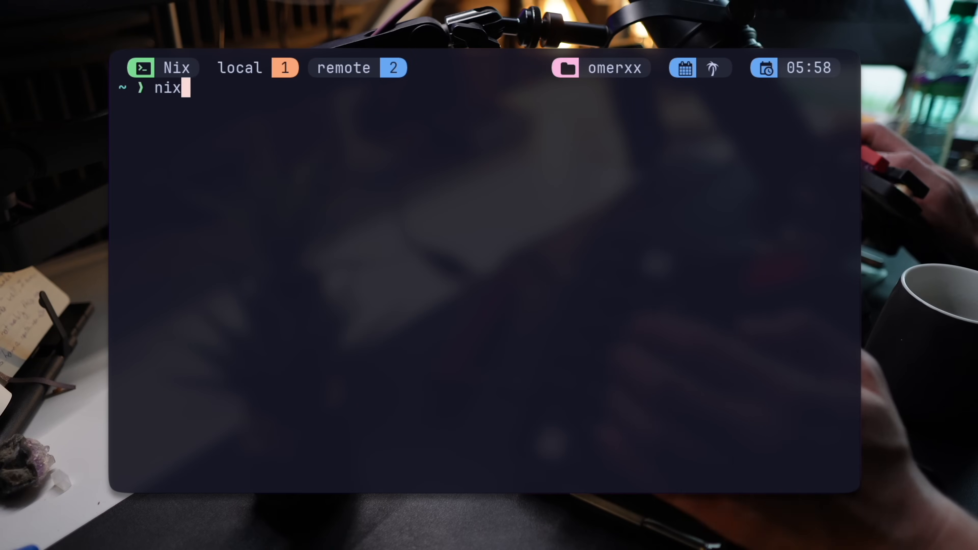
type("-env -iA nix")
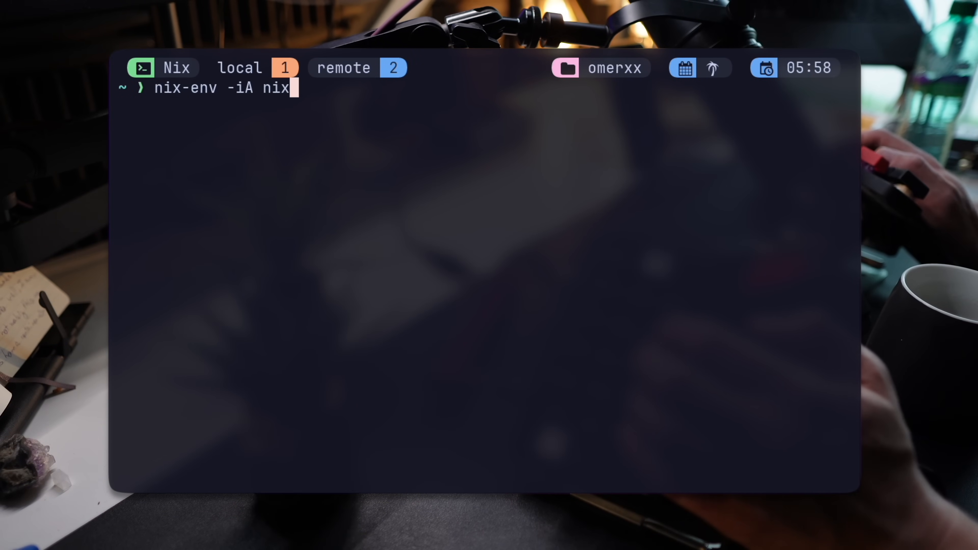
type("pkg")
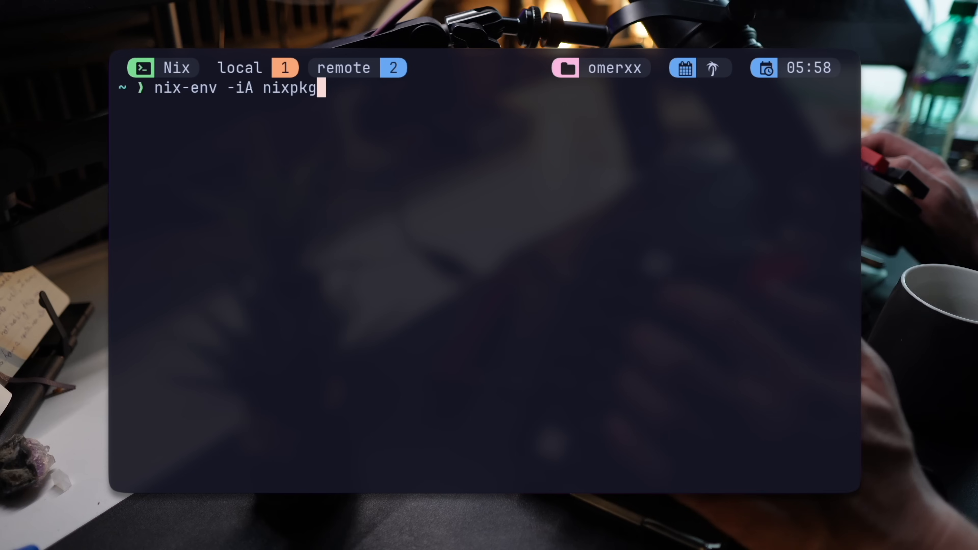
type("s.")
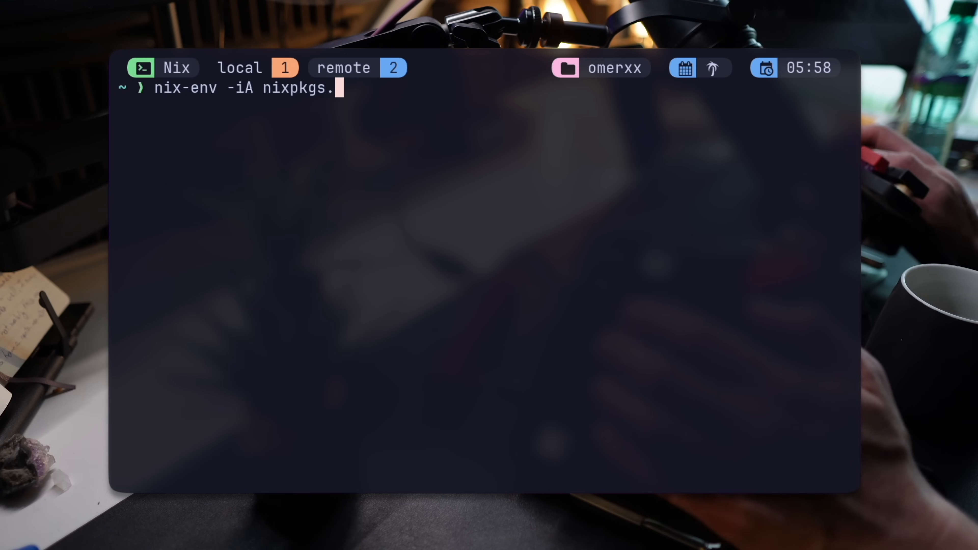
type("ripgrep")
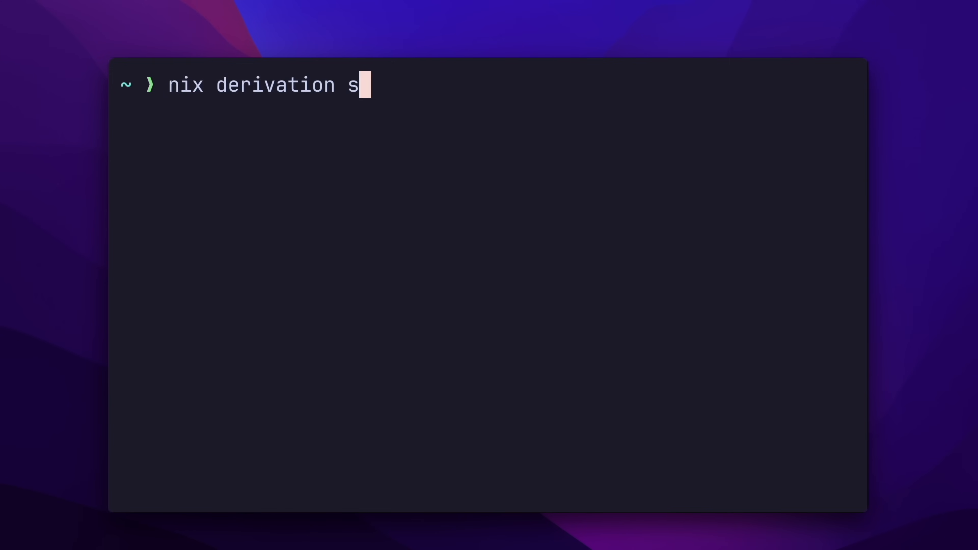
Show the derivation for /nix/store/…-which-2.21.drv with nix derivation show
type("how /nix/")
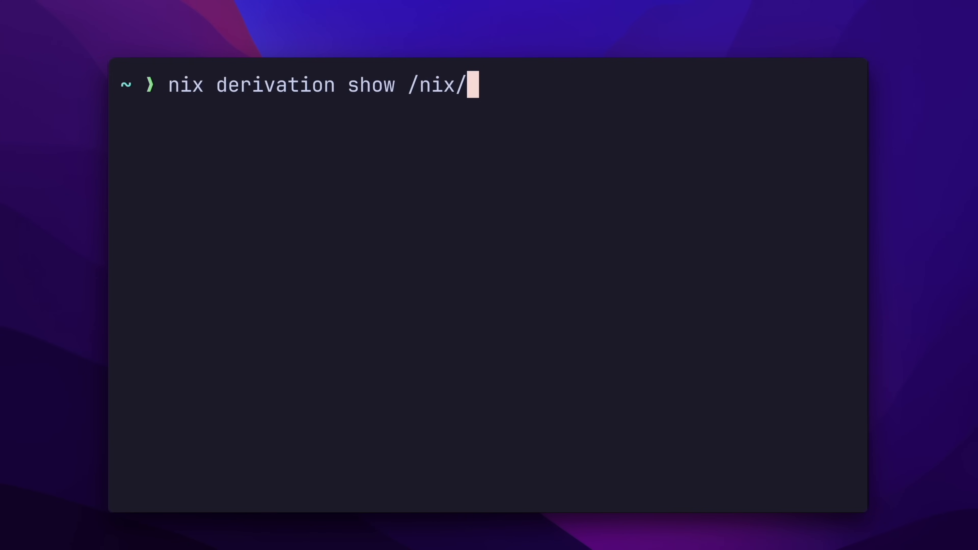
type("store/zwrqnvpg0bc7fph63v1rlb1qk29pkdrp-which-2.21.drv")
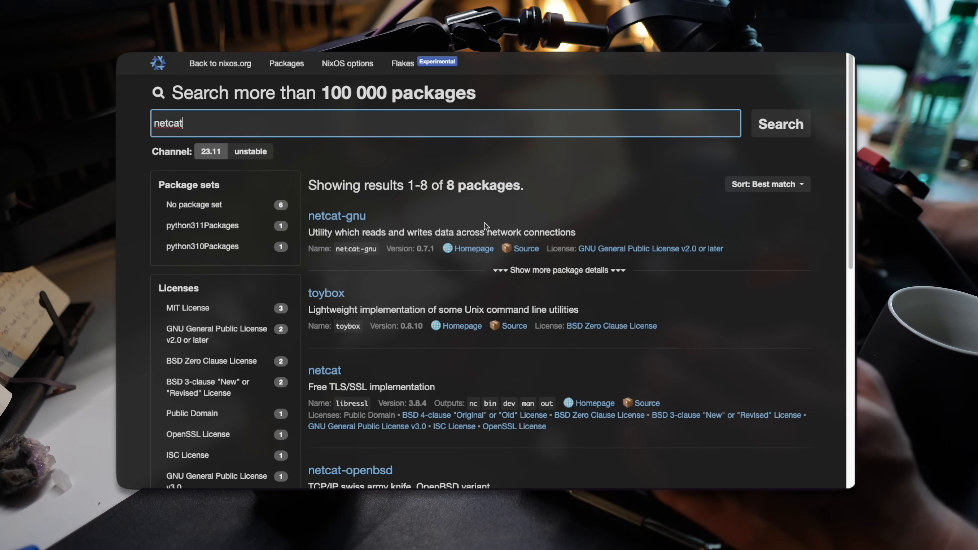
Scroll the netcat results on search.nixos.org down to netcat-openbsd and nclib
scroll("down", 3)
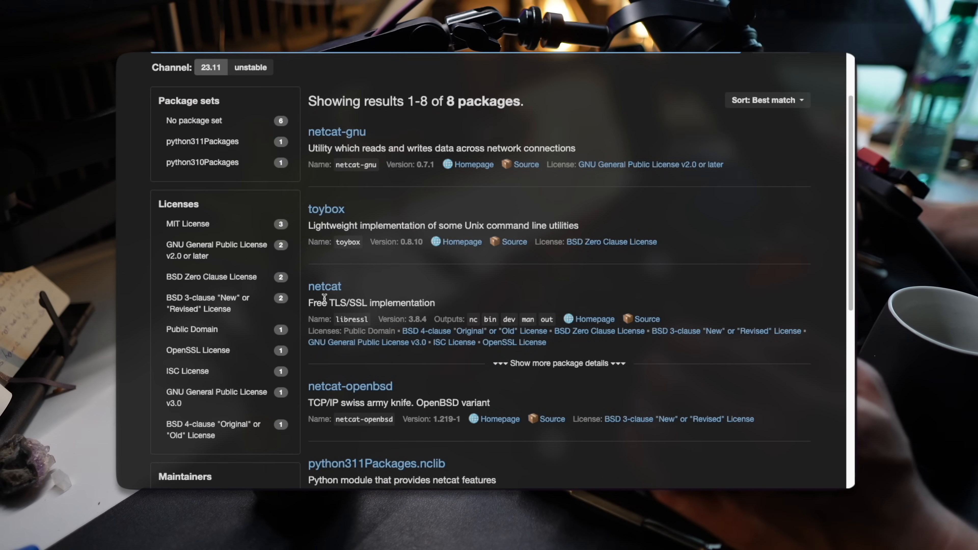
mouse_move(324, 287)
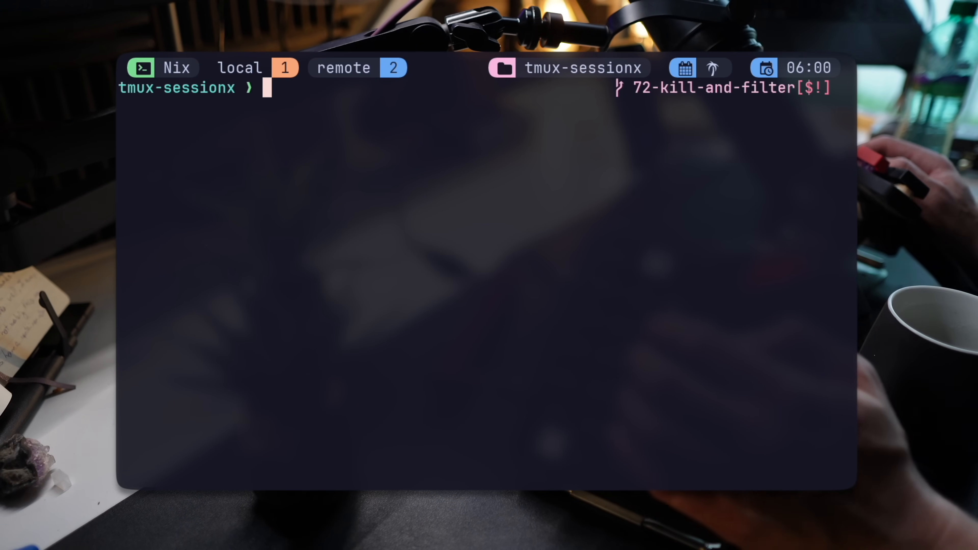
Run nix search netcat, then list the ripgrep-14.1.0 path under /nix/store
type("nix search netcat")
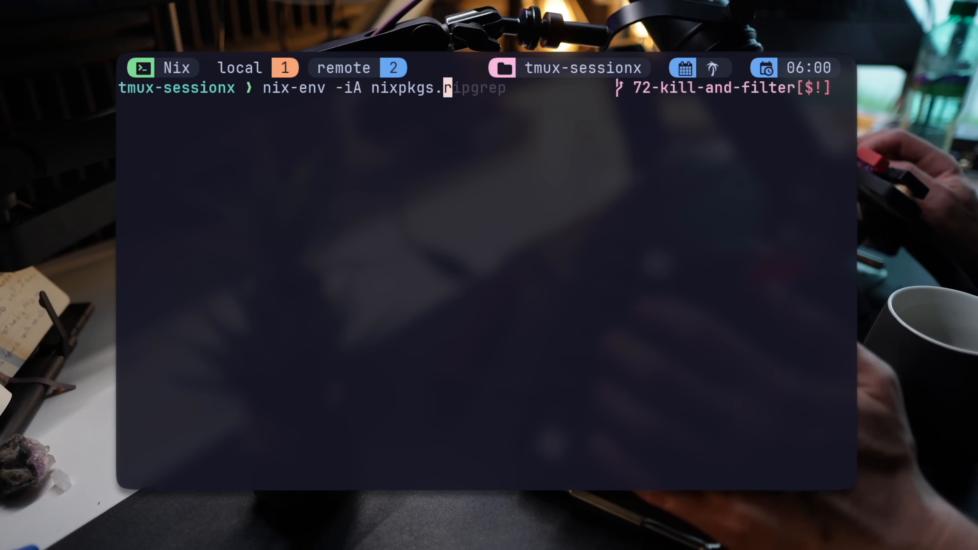
type("netcat")
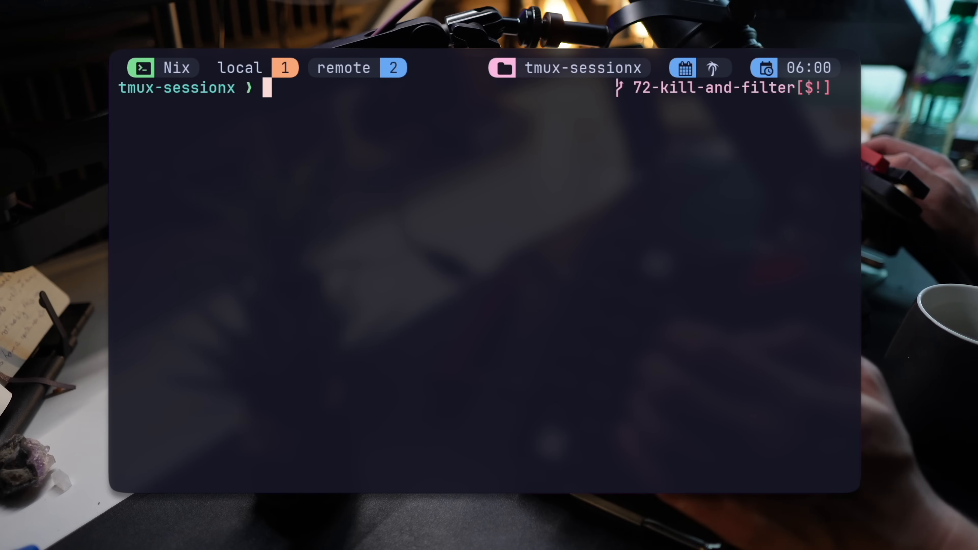
type("l /nix/")
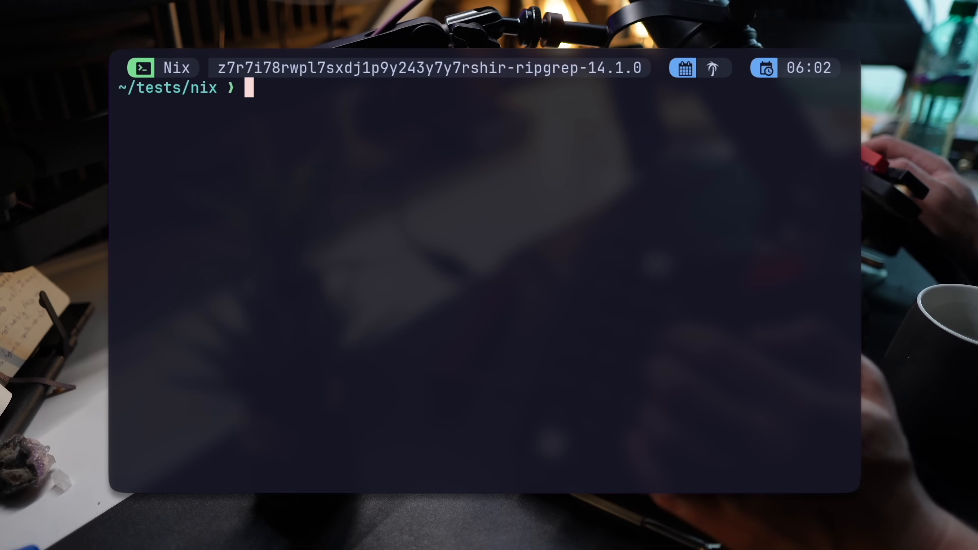
Start a temporary nix-shell providing cowsay
type("nix-shell")
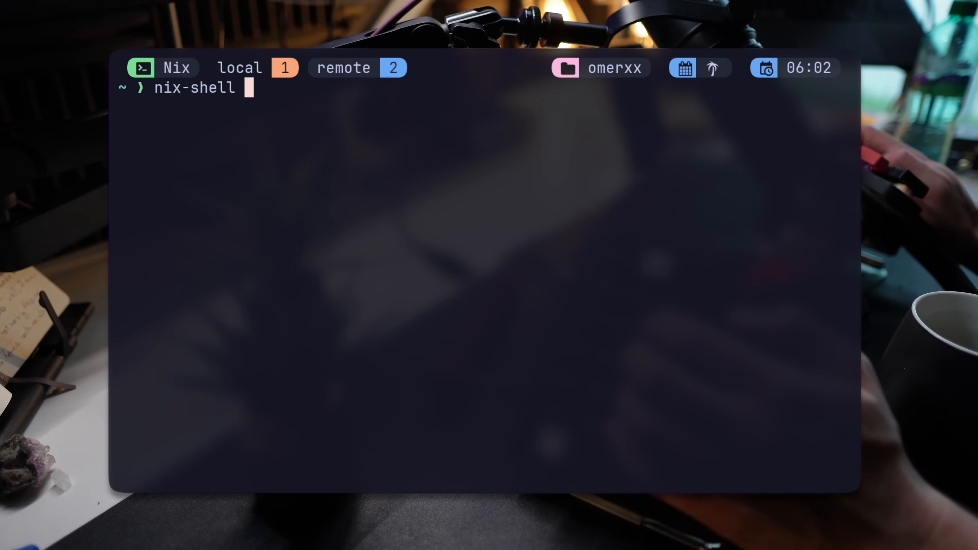
type("-p vow")
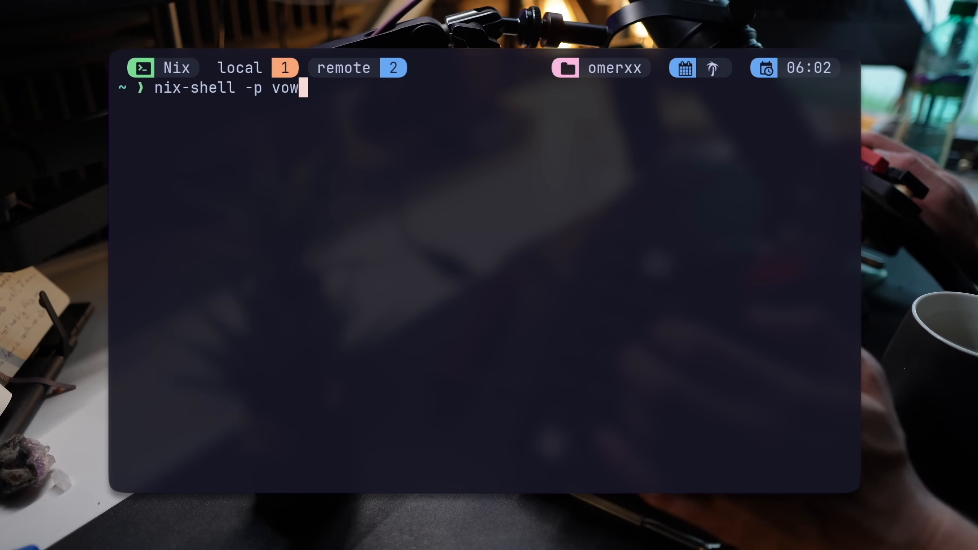
type("cowsay")
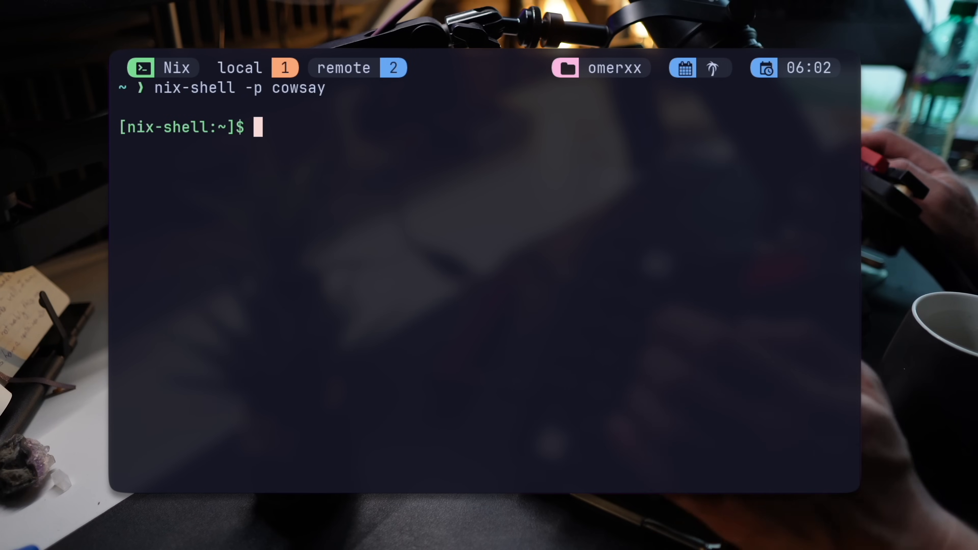
Pipe "hi nix" through cowsay and highlight the cowsay Nix store path from which
type("echo \"")
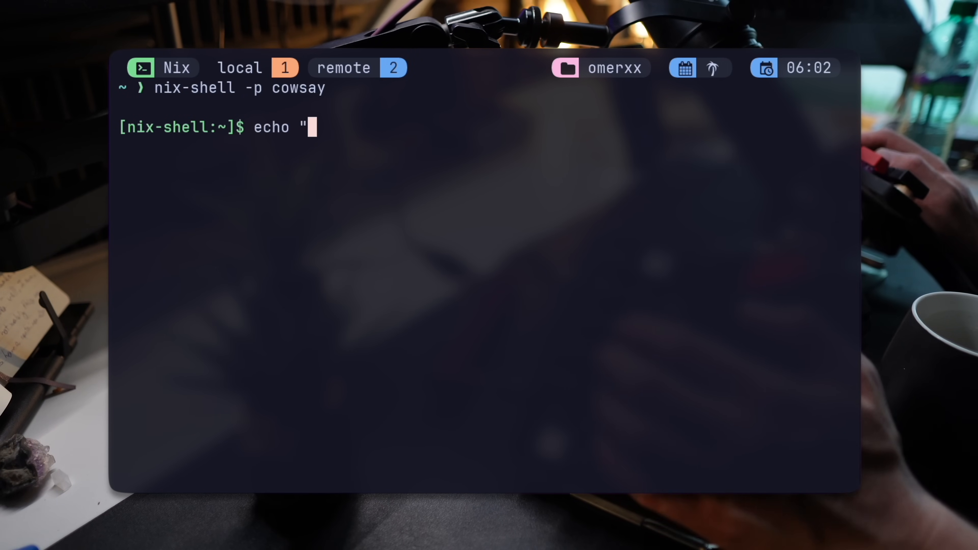
type("hi nix'")
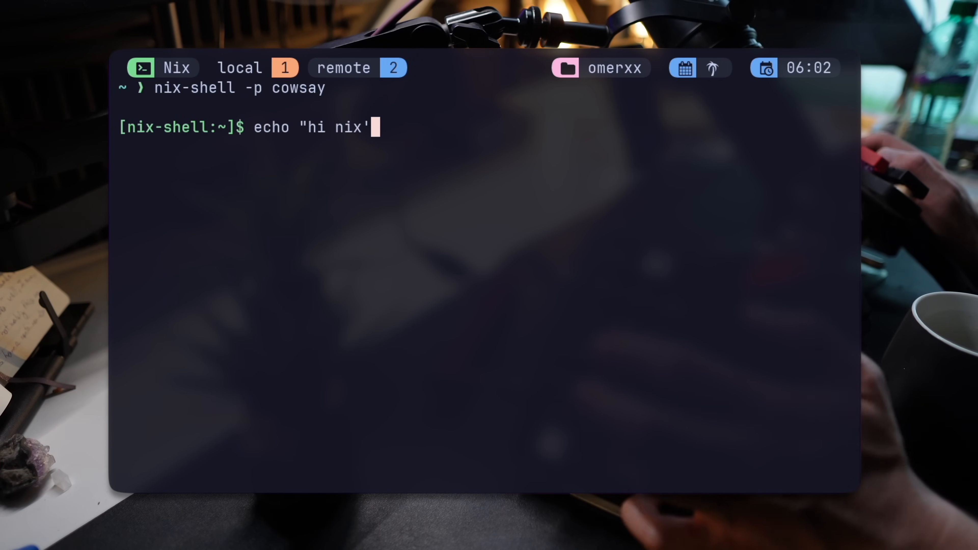
type("\" | cow\"")
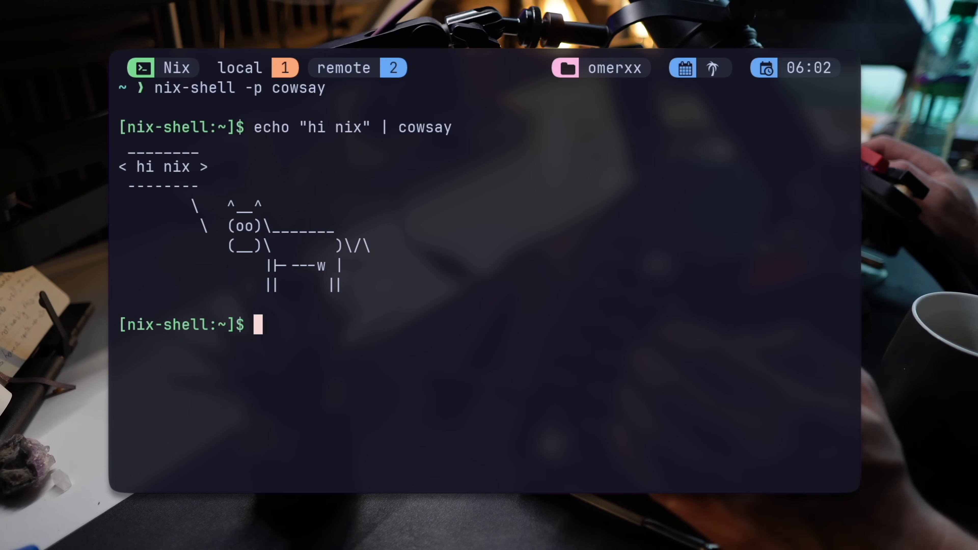
type("which cowsay")
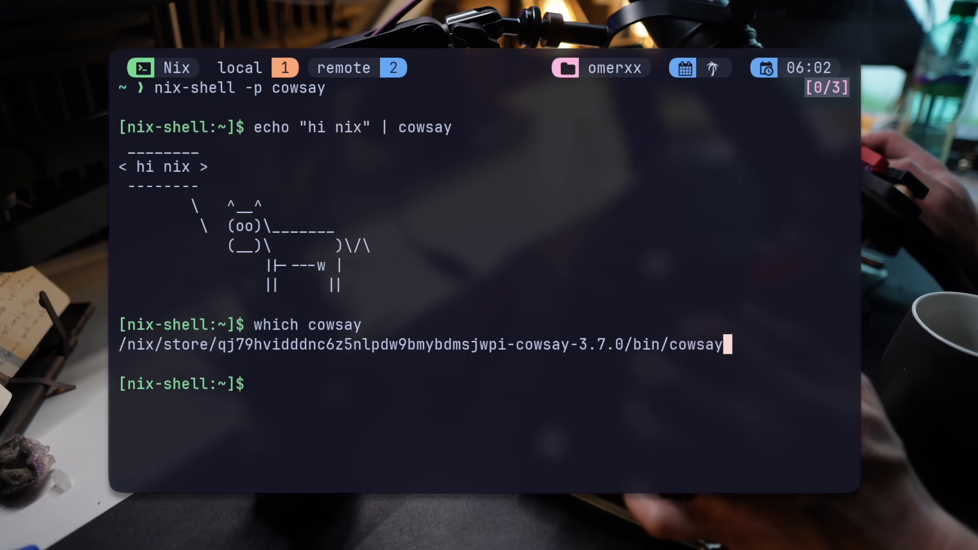
left_click_drag(122, 344, 724, 344)
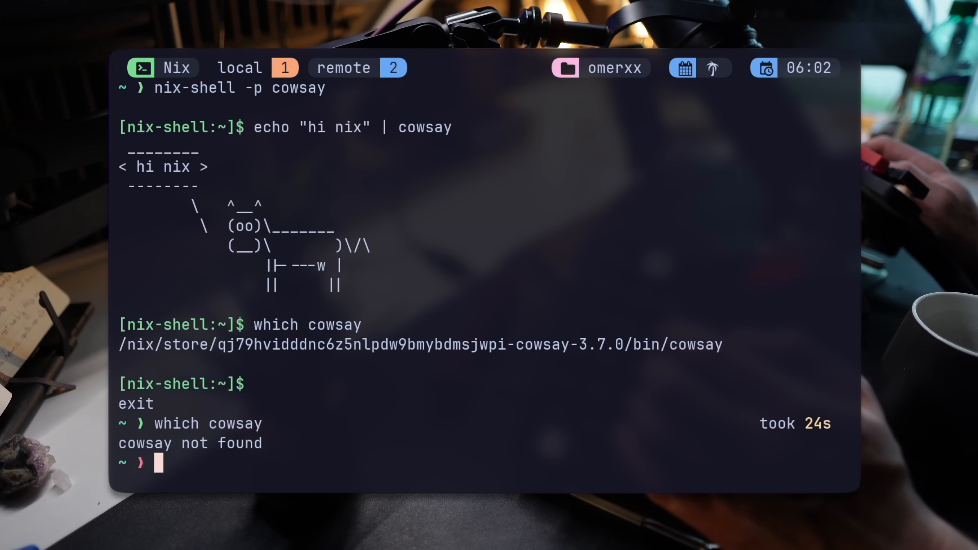
List the folder and display env.nix with its fd, jq, neovim, ripgrep package list
type("cl")
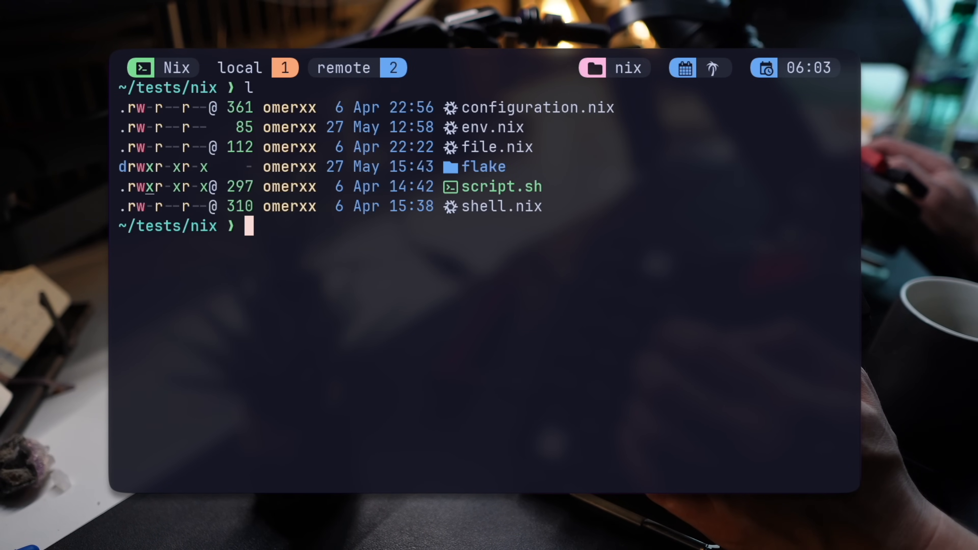
type("cat env.nix")
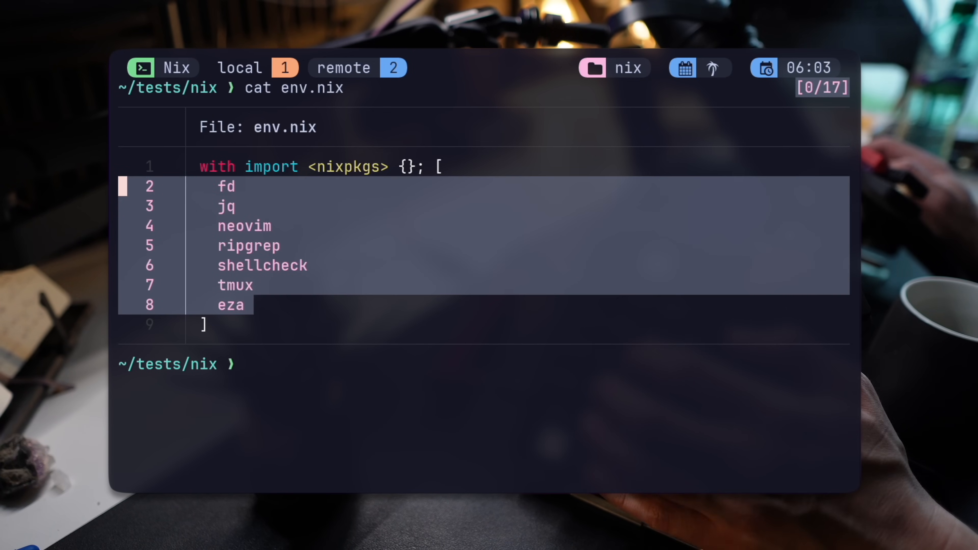
Run nix-env -irf env.nix to replace the user profile with that package list
type("nix-env -if")
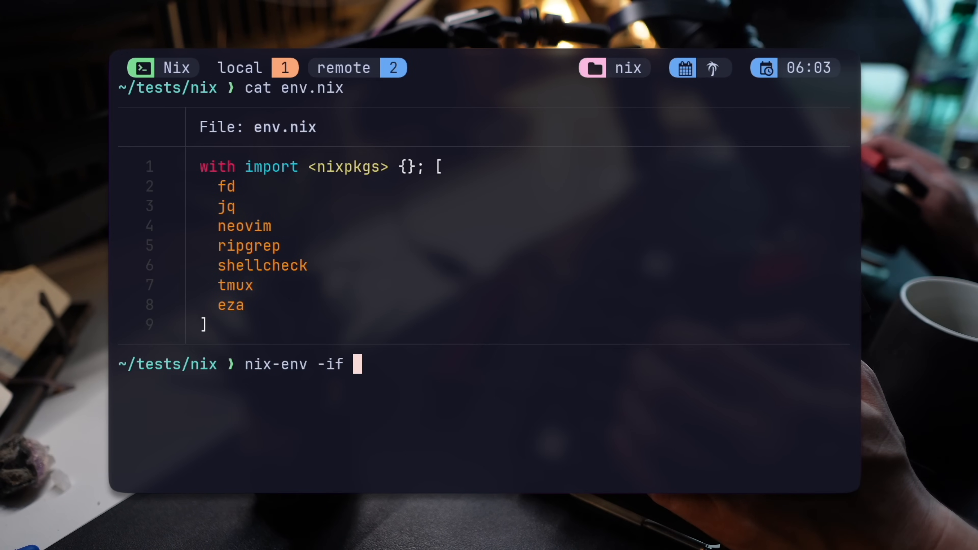
type("env.nix")
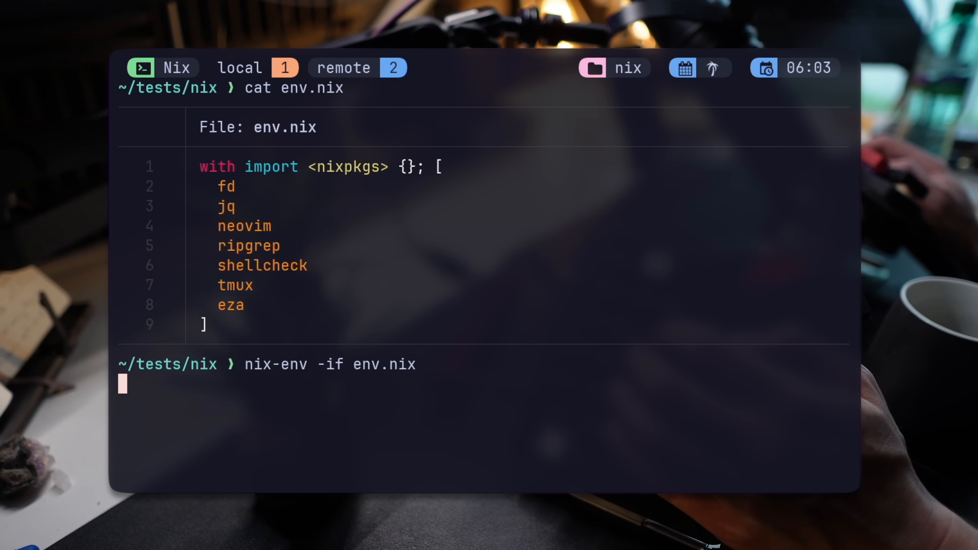
key("enter")
type("nix-env -irf env.nix")
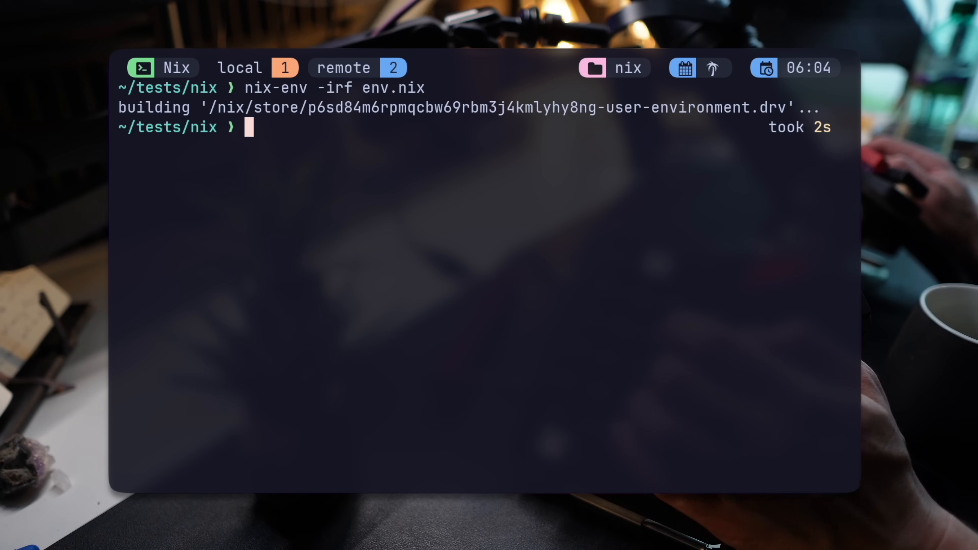
Re-display env.nix, check the installed tools, and show /etc/nix/nix.conf enabling flakes
type("cat env.nix")
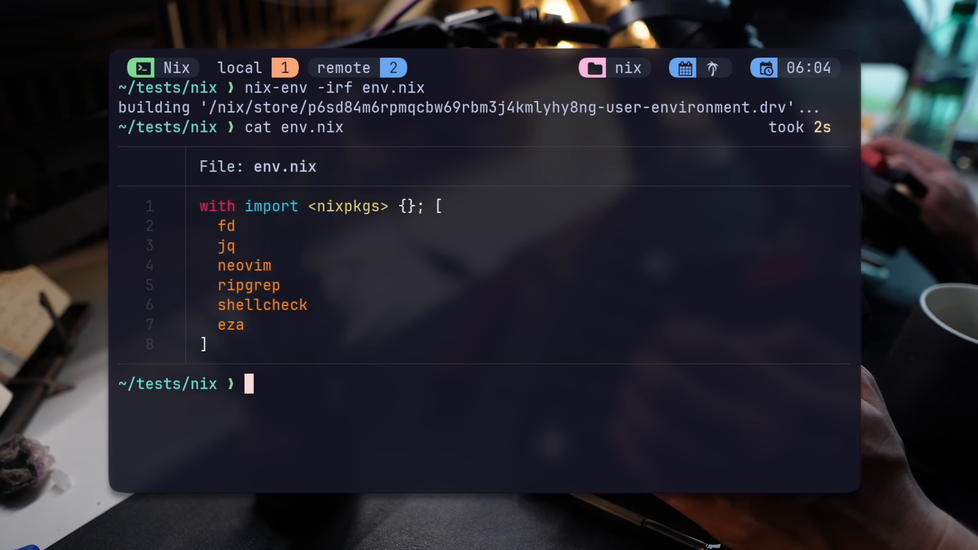
type("which e")
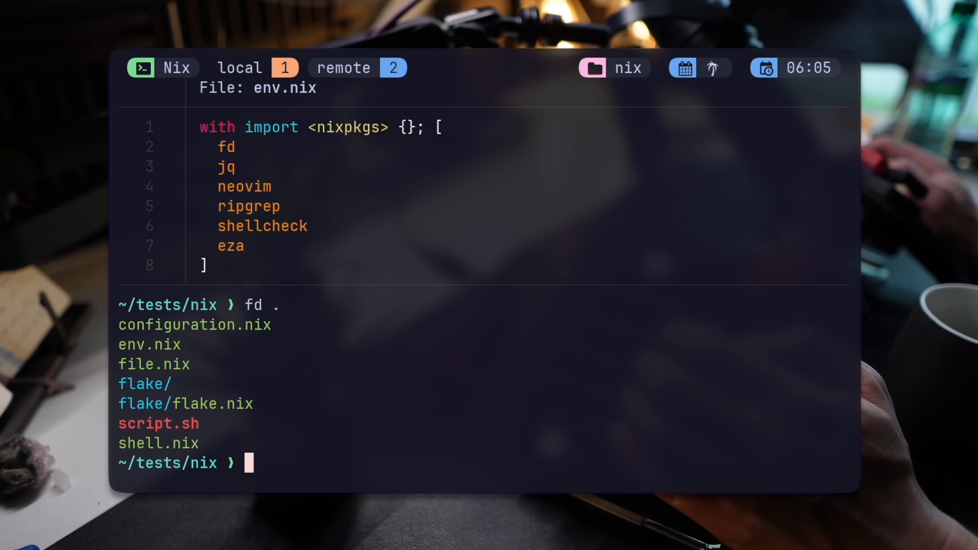
type("cat /etc/nix/nix.conf")
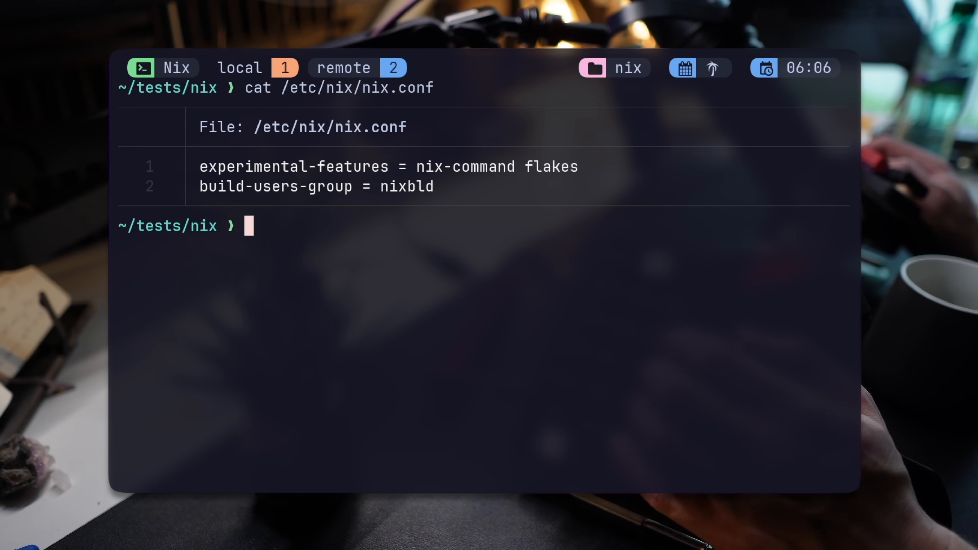
Pipe "Hello Nix" into nix run nixpkgs#ponysay, then run nixpkgs#netcat without installing
type("echo \"Hello Nix\" | nix")
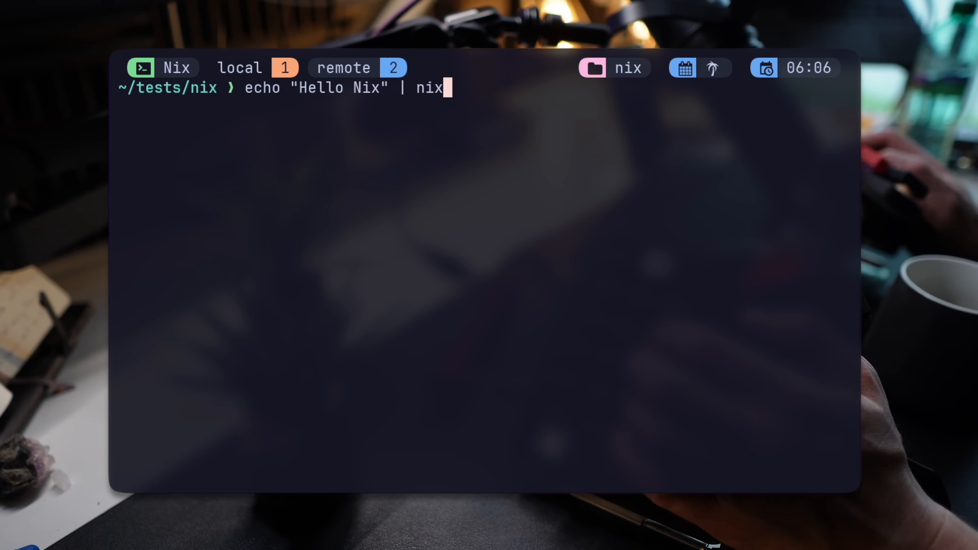
type("run \"nix")
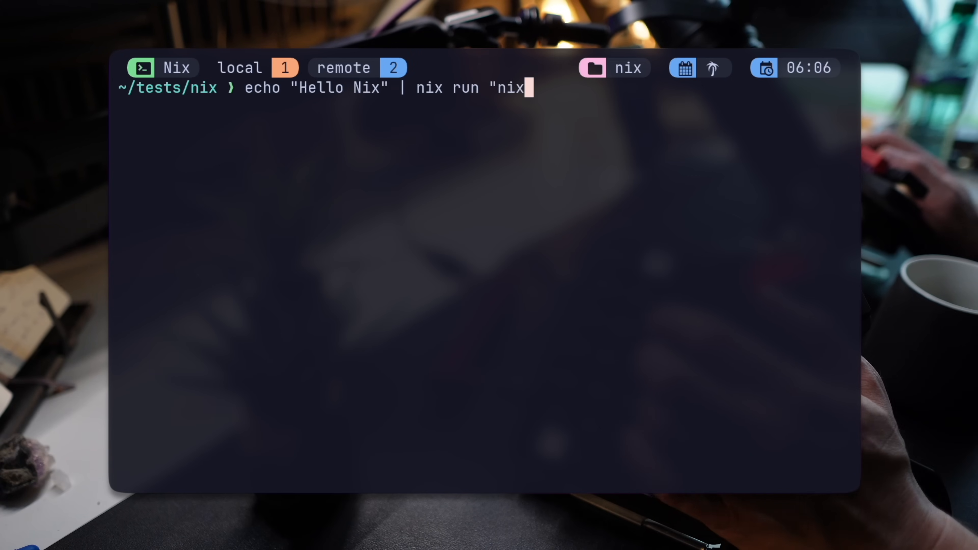
type("pkgs")
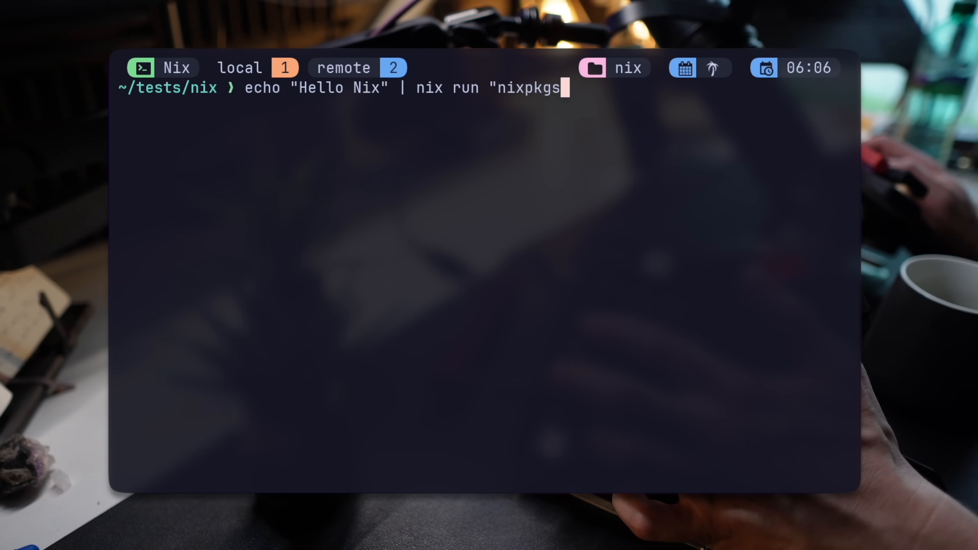
type("#ponysay\"")
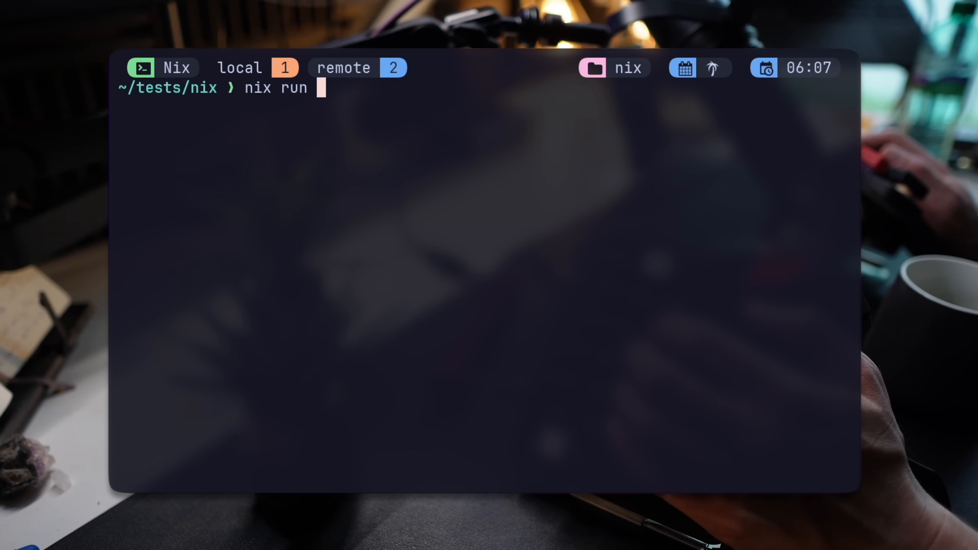
type("\"nixpkgs#netcat")
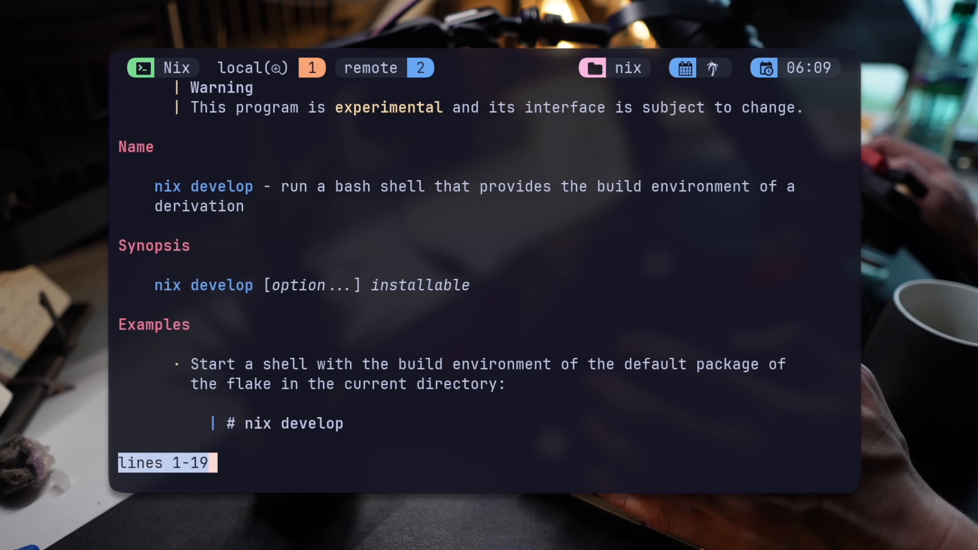
Scroll the nix develop man page down to its Examples section
scroll("down", 3)
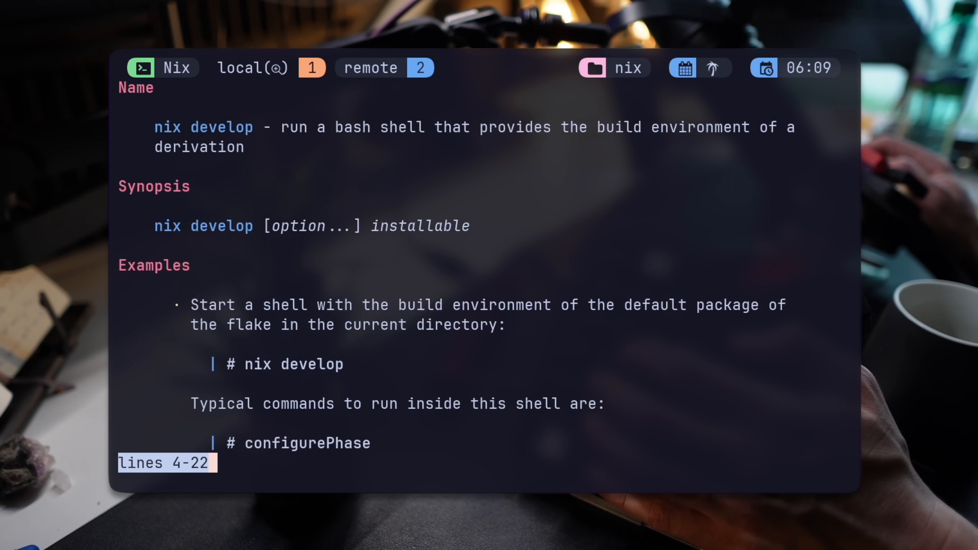
scroll("down", 3)
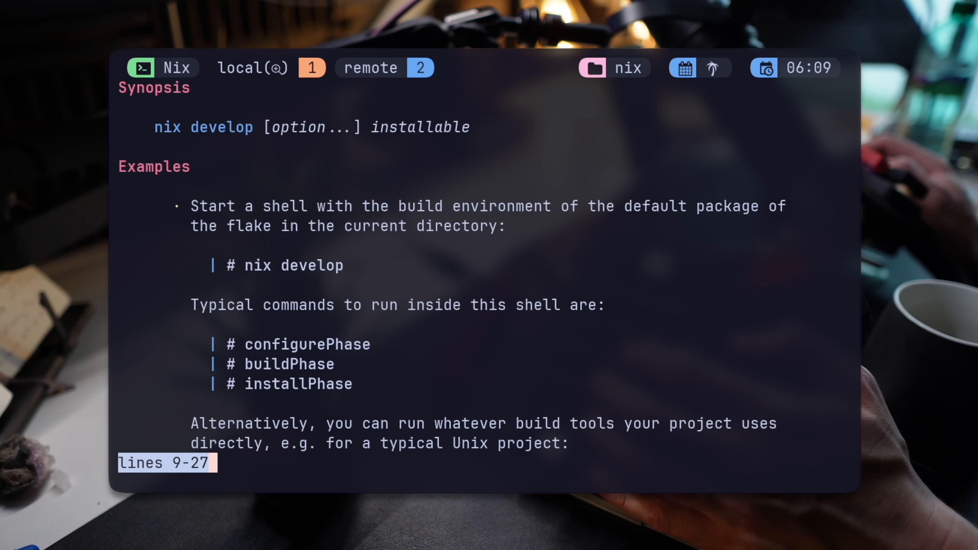
scroll("down", 3)
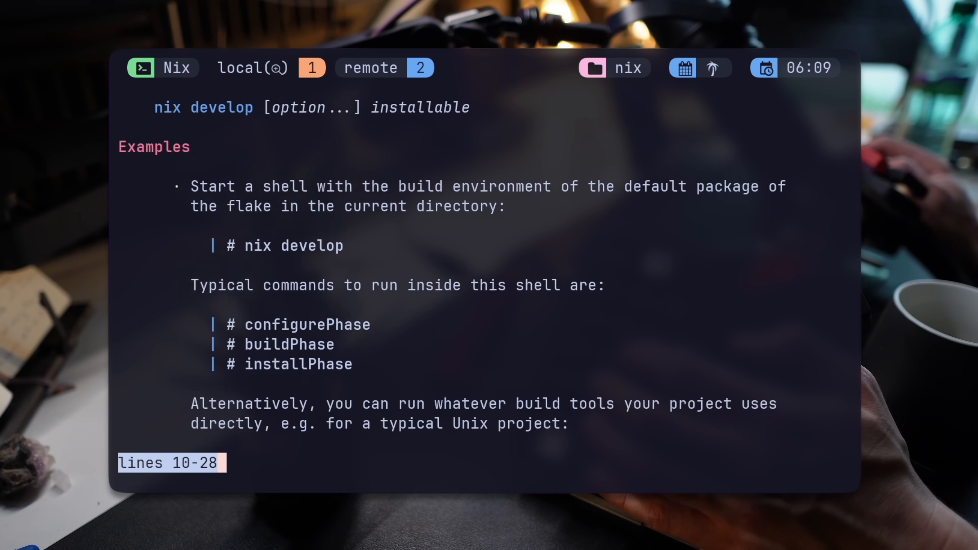
scroll("down", 3)
type("nix develop \"github:DeterminateSystems/zero-to-nix#example")
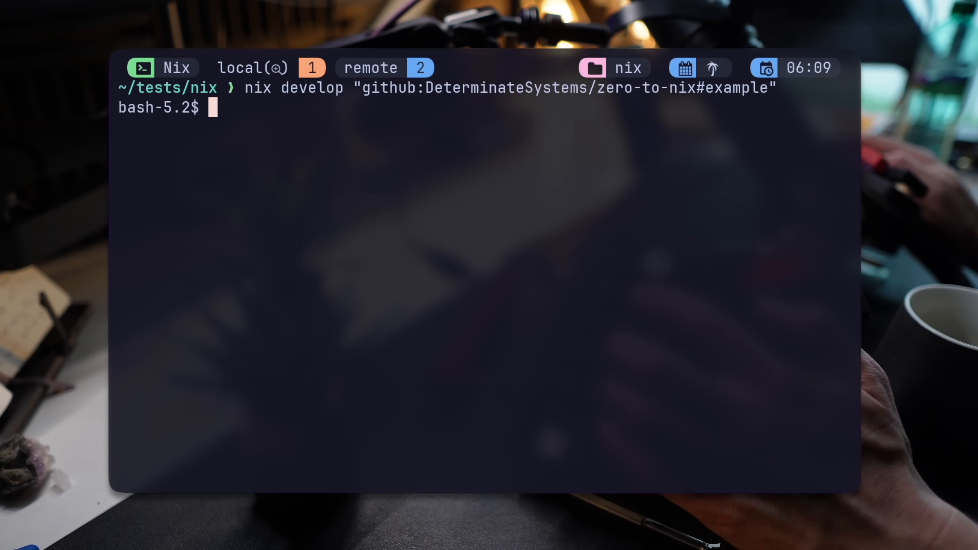
In the zero-to-nix dev shell, check type curl and git, then run git help via --command
type("type curl")
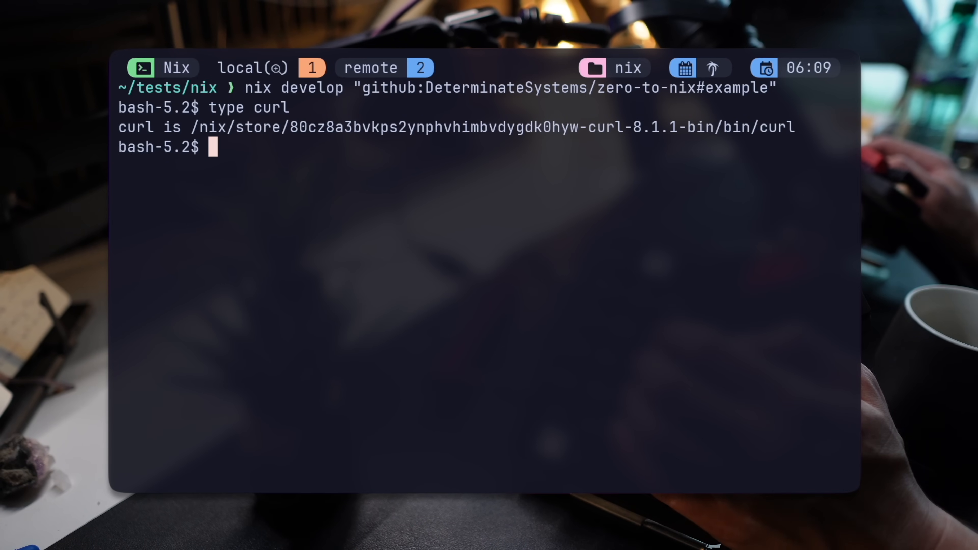
type("tyep")
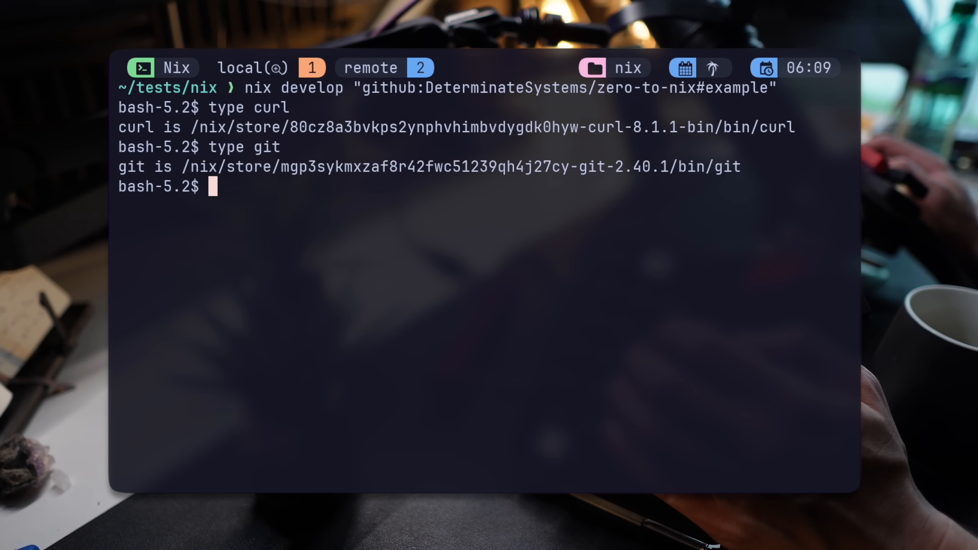
type("--command git help")
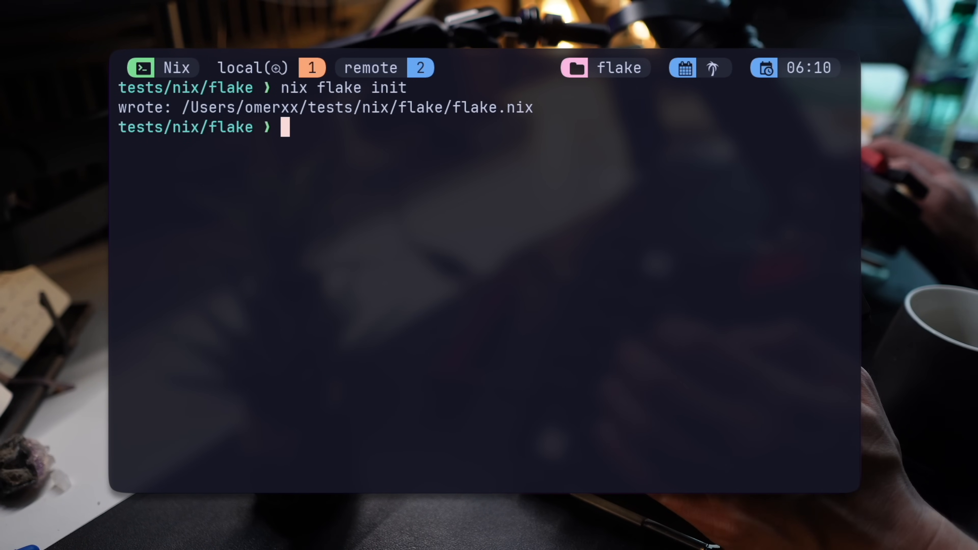
List the flake folder and browse the generated flake.nix hello package definition
type("l")
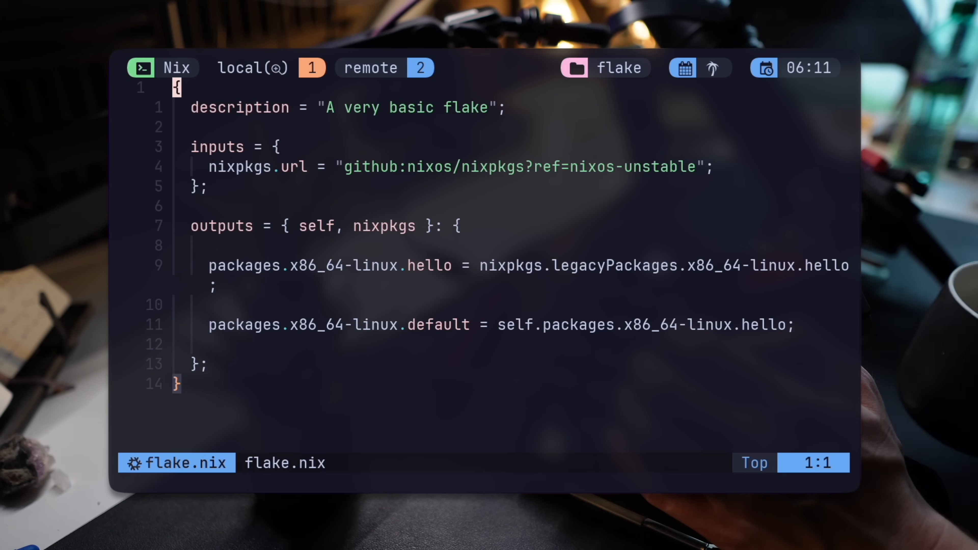
key("j")
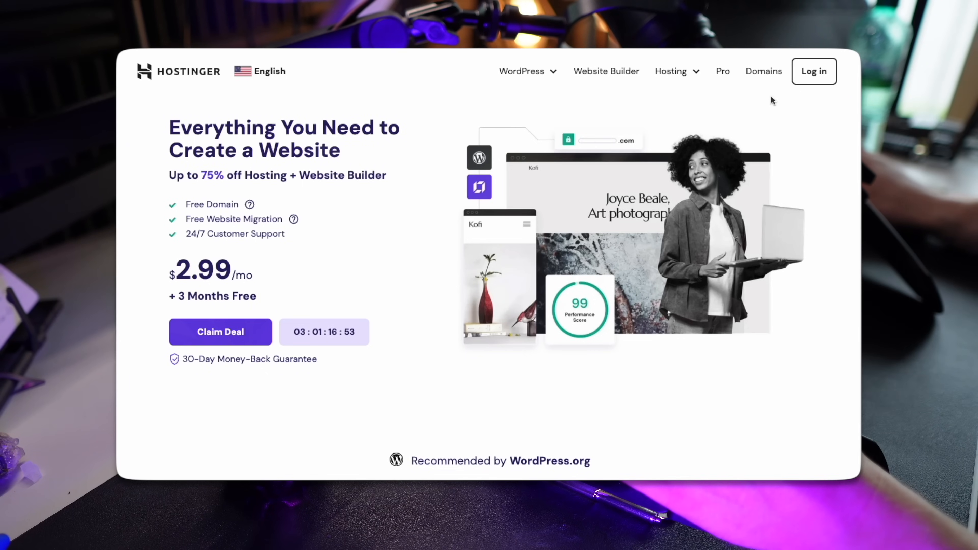
Sign in to Hostinger with the 1Password-saved credentials
left_click(813, 70)
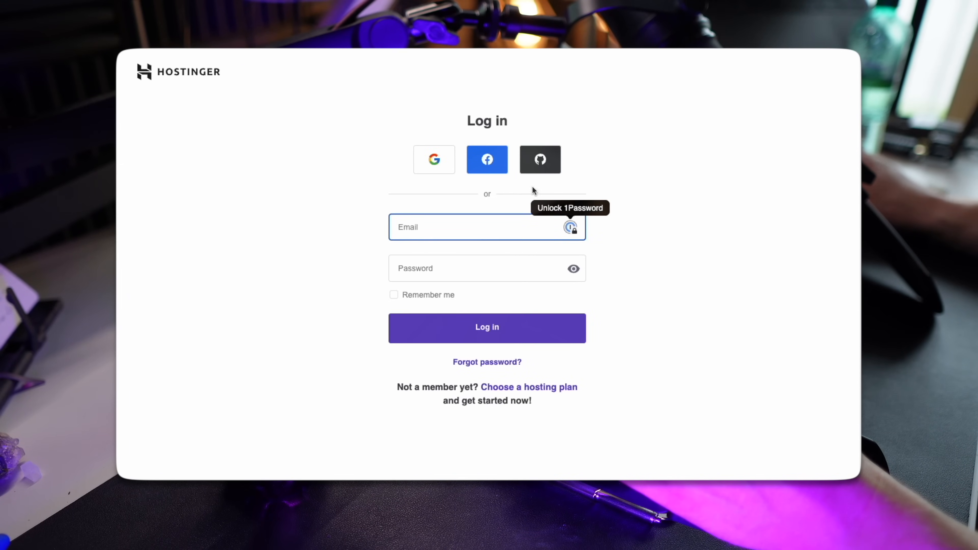
left_click(570, 226)
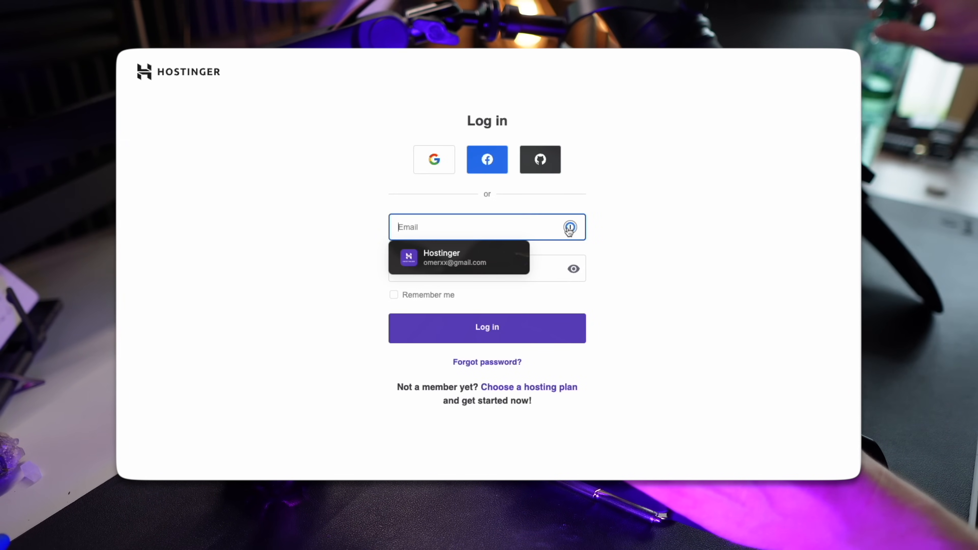
left_click(459, 258)
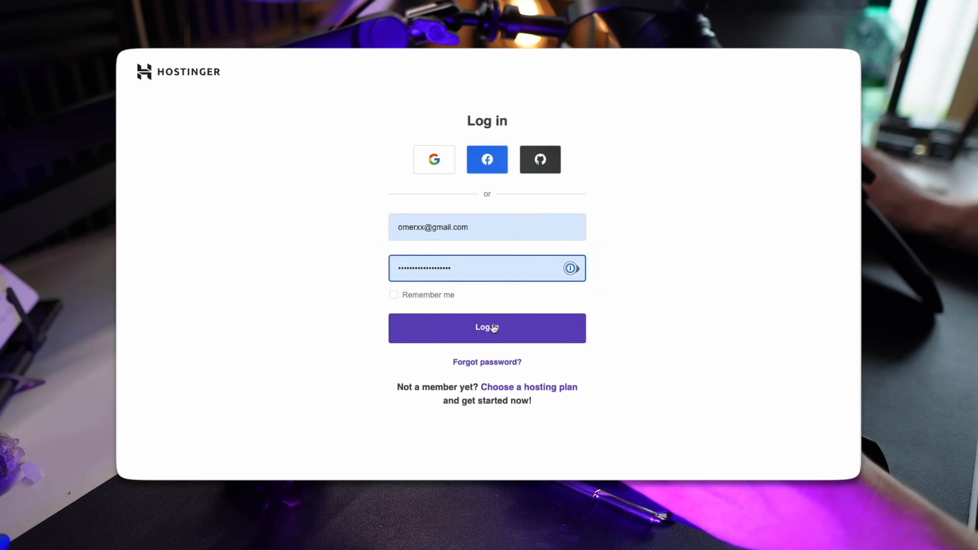
left_click(487, 327)
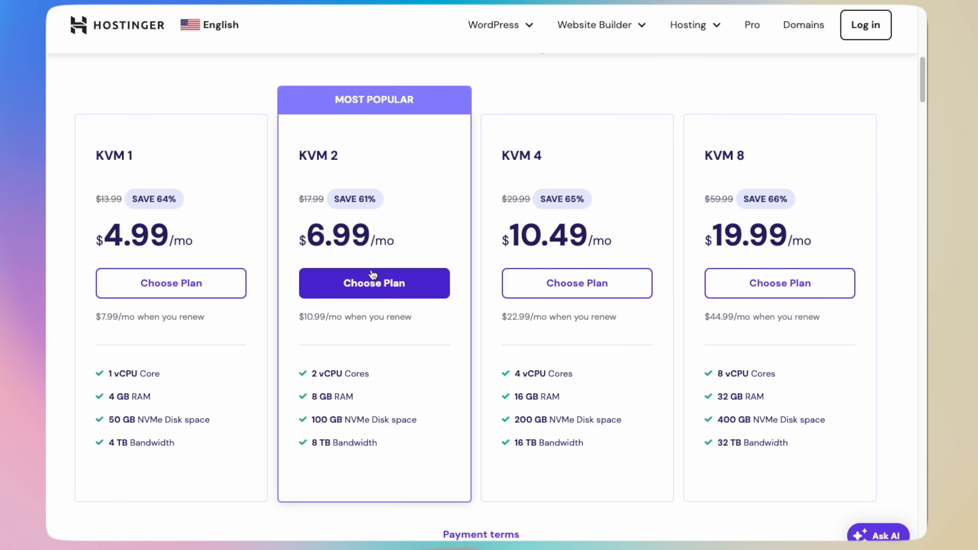
mouse_move(437, 286)
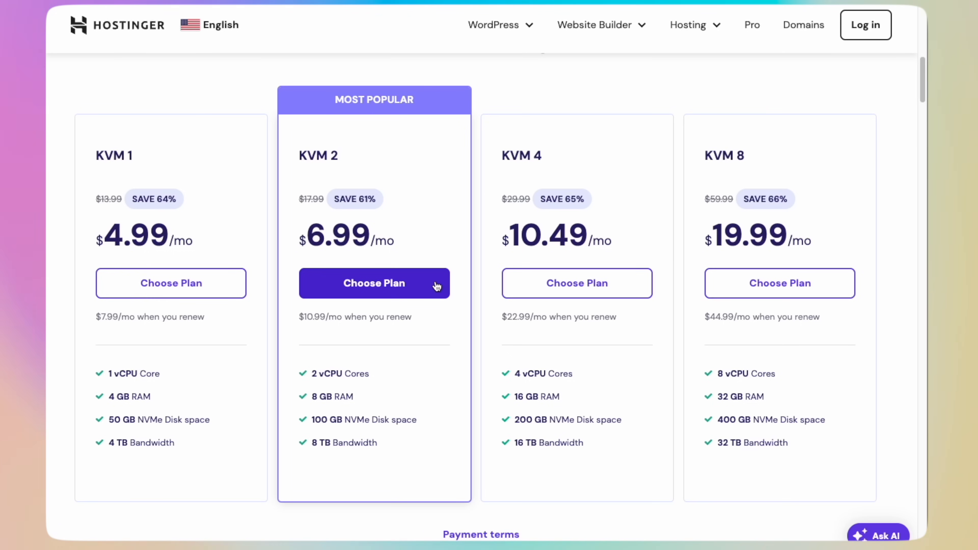
Expand the running KVM 2 VPS to show its CPU, memory, disk and bandwidth usage and more options
left_click(373, 284)
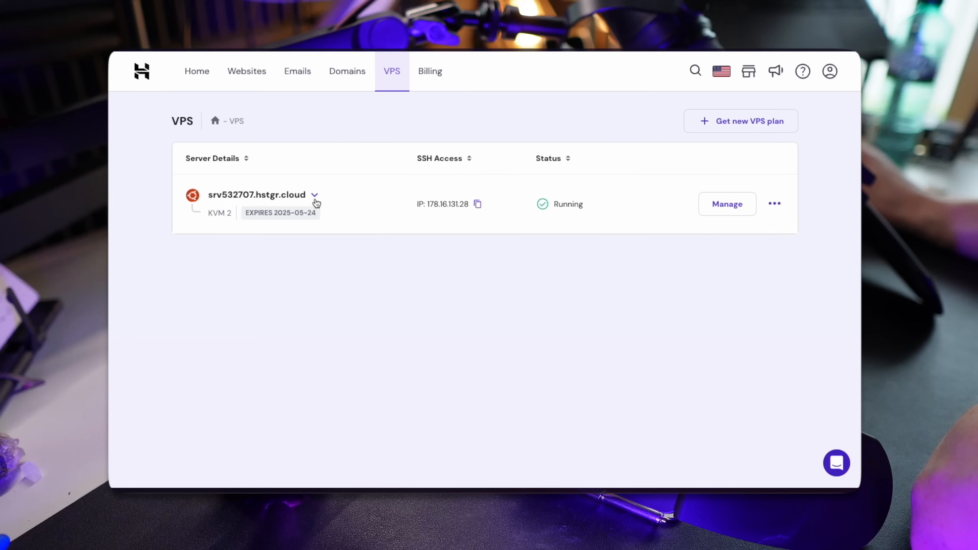
left_click(315, 195)
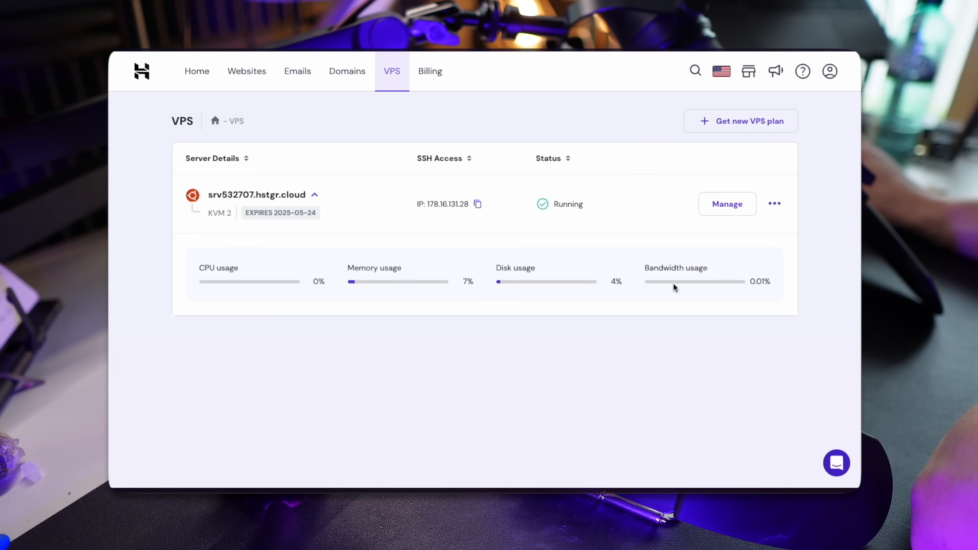
left_click(773, 203)
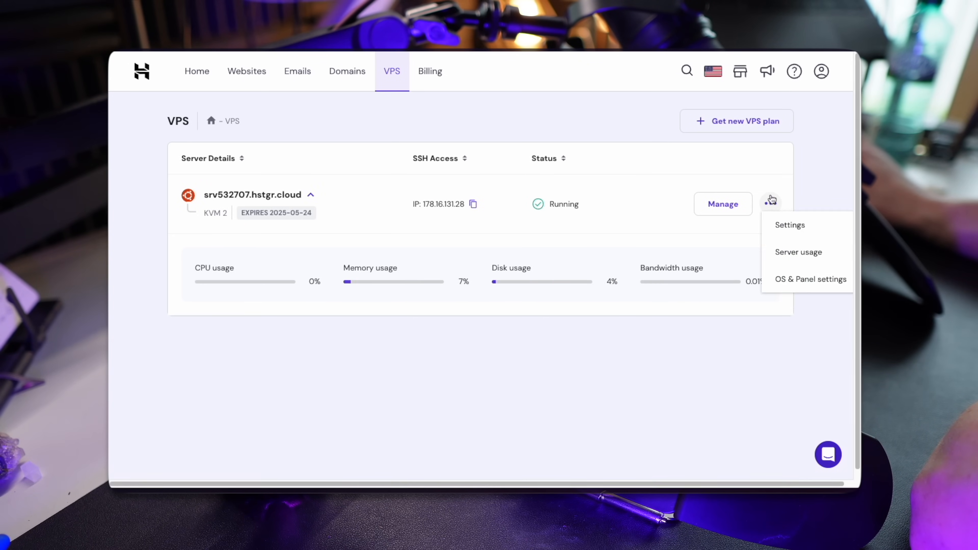
left_click(798, 252)
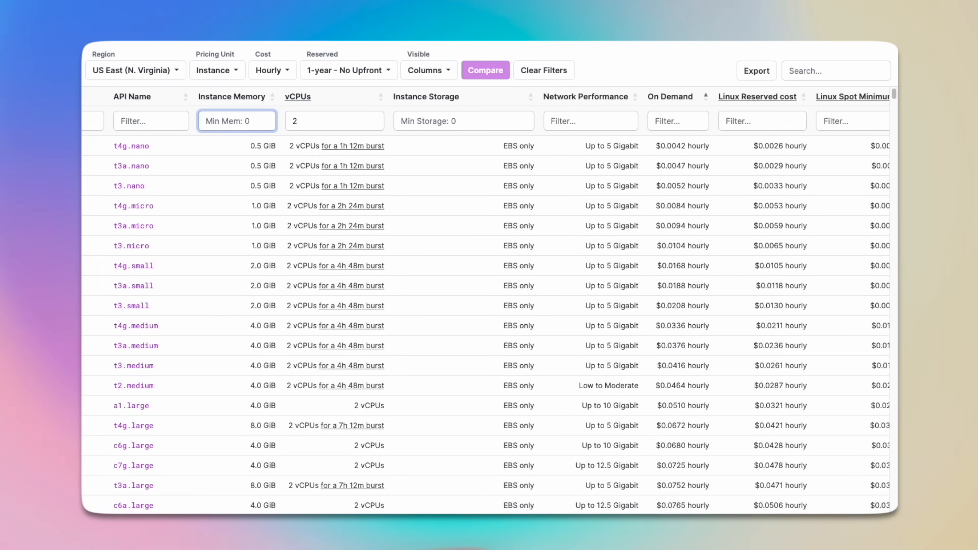
Filter EC2 instances to 4 GiB memory and 2 vCPUs, then compute 0.0336×24×30 for t4g.medium's running cost
type("4")
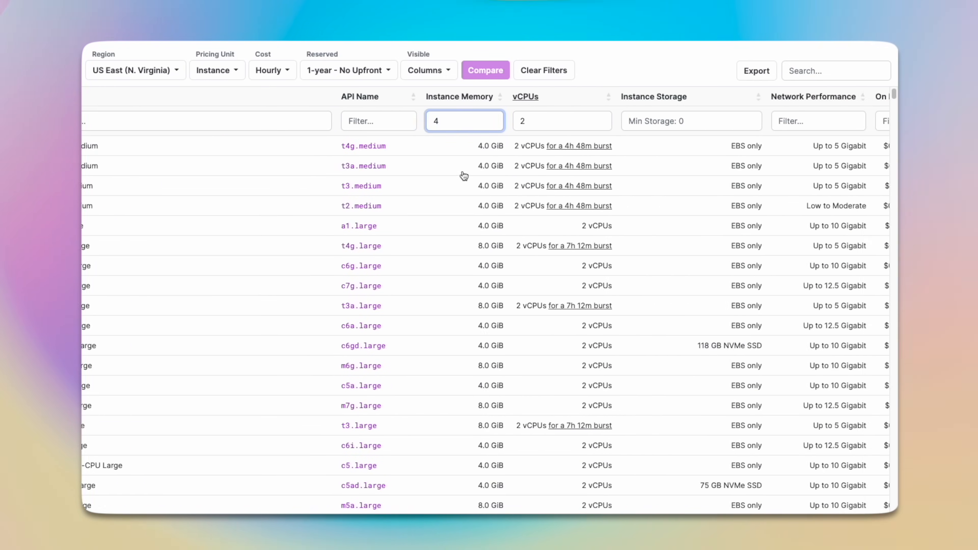
scroll("right", 3)
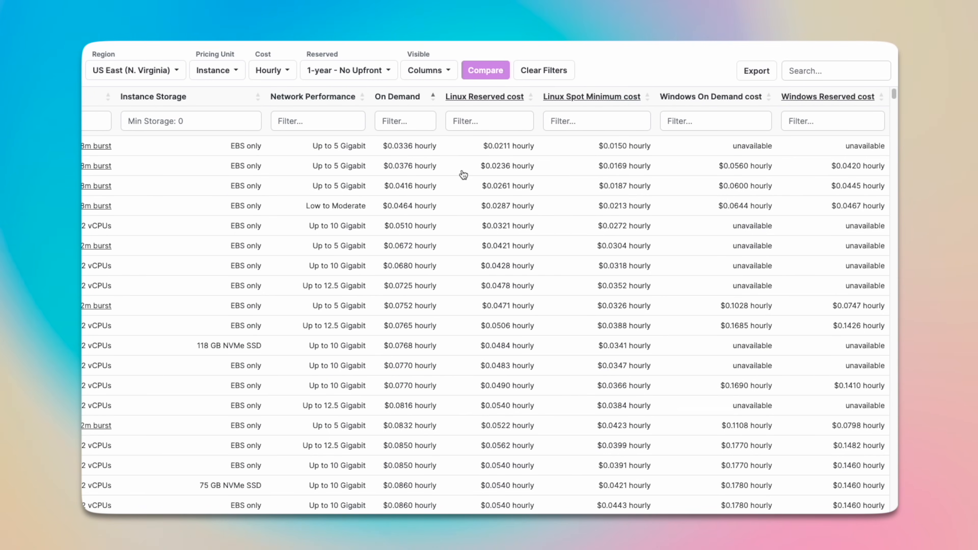
mouse_move(394, 150)
type("0.0336")
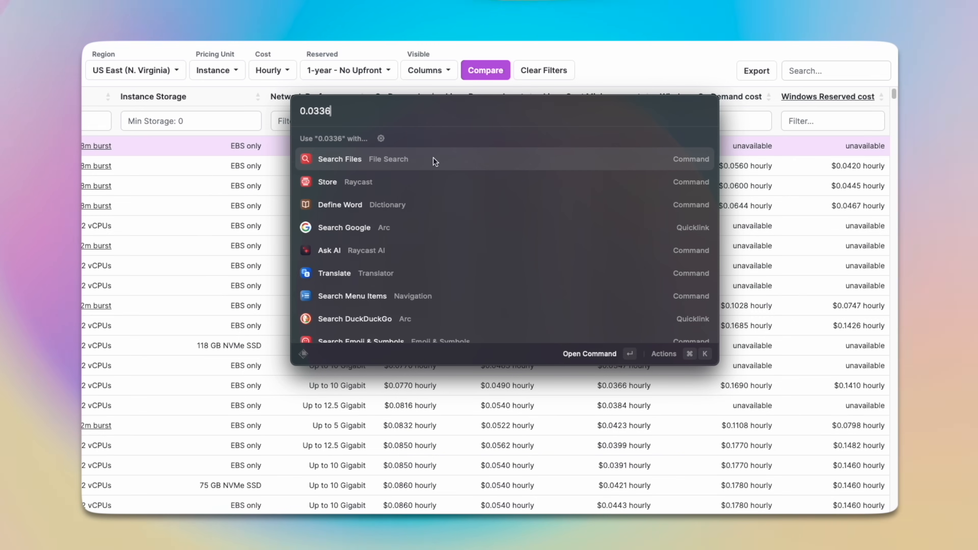
type("*24")
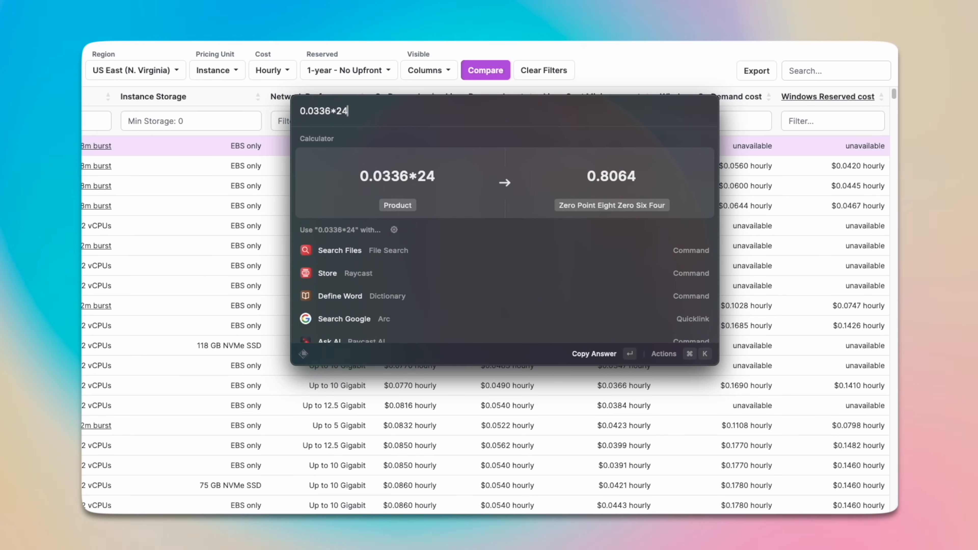
type("*30")
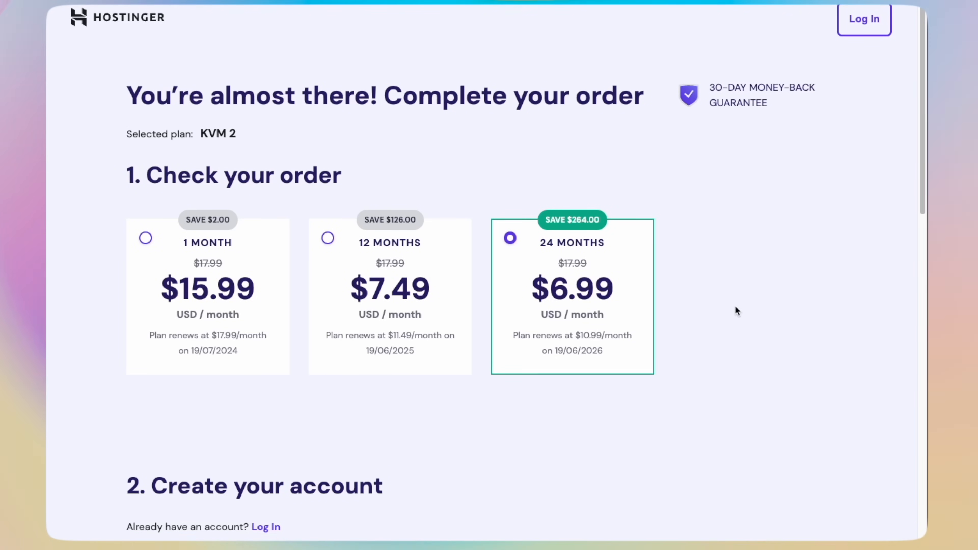
Apply the DEVOPSTOOLBOX coupon to the 24-month KVM 2 checkout
scroll("down", 3)
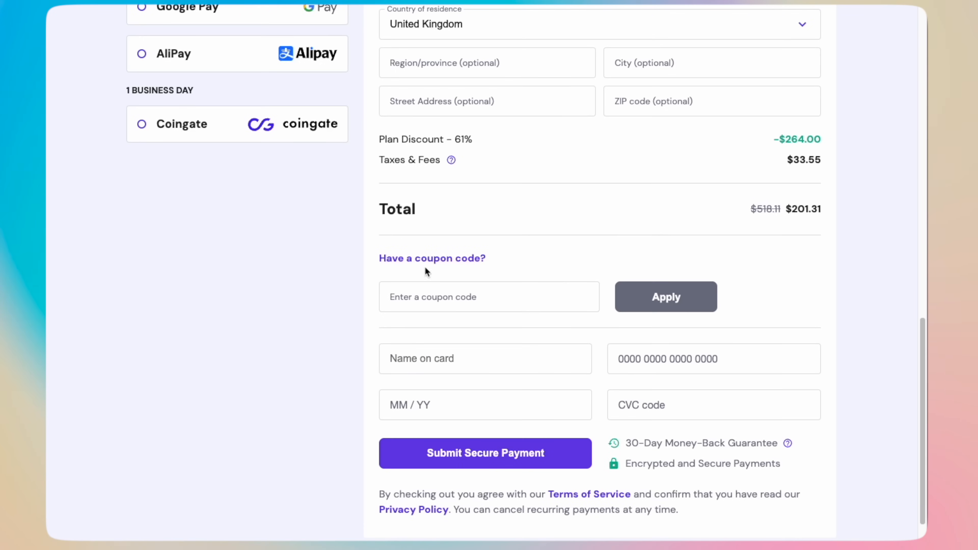
type("DEVOPSTOOLBOX")
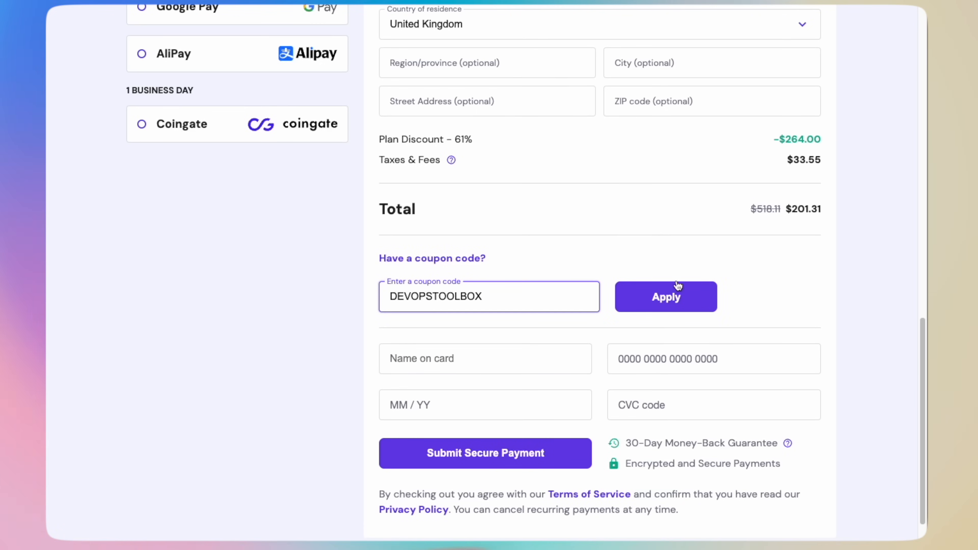
left_click(665, 296)
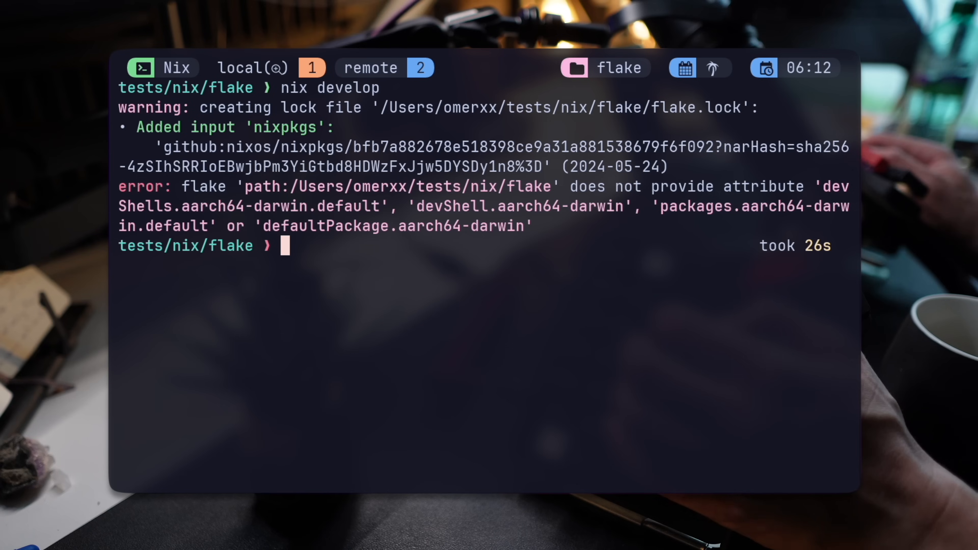
Reopen flake.nix in Neovim after nix develop fails for missing devShell outputs
type("v flake.nix")
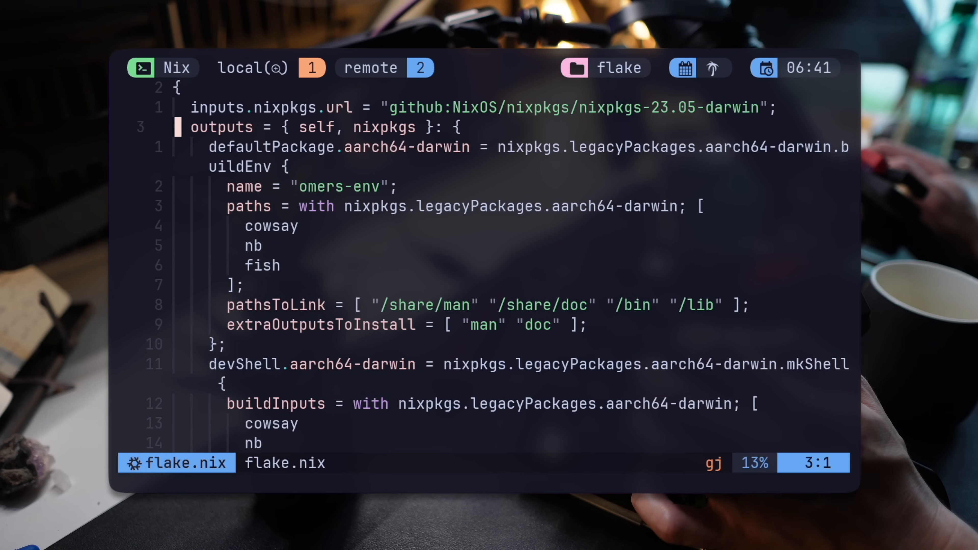
Fold the buildEnv defaultPackage block in flake.nix so the mkShell devShell stands out
key("V")
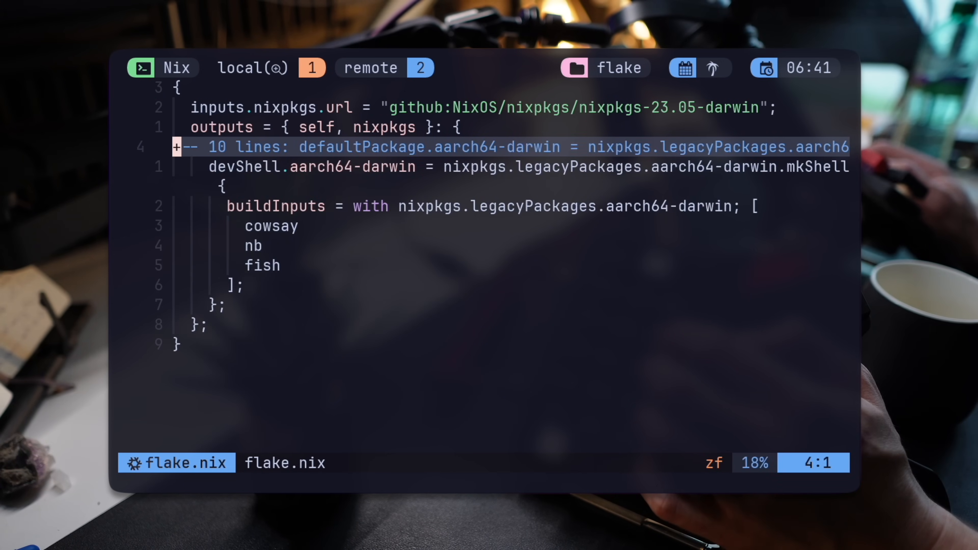
key("V")
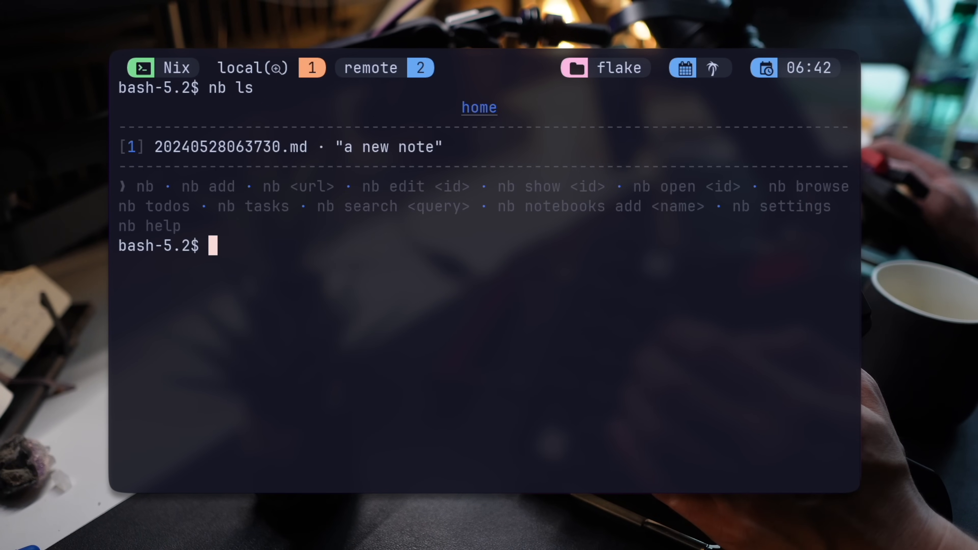
Add a second nb note "some new note!" and start fish inside the dev shell
type("nb a")
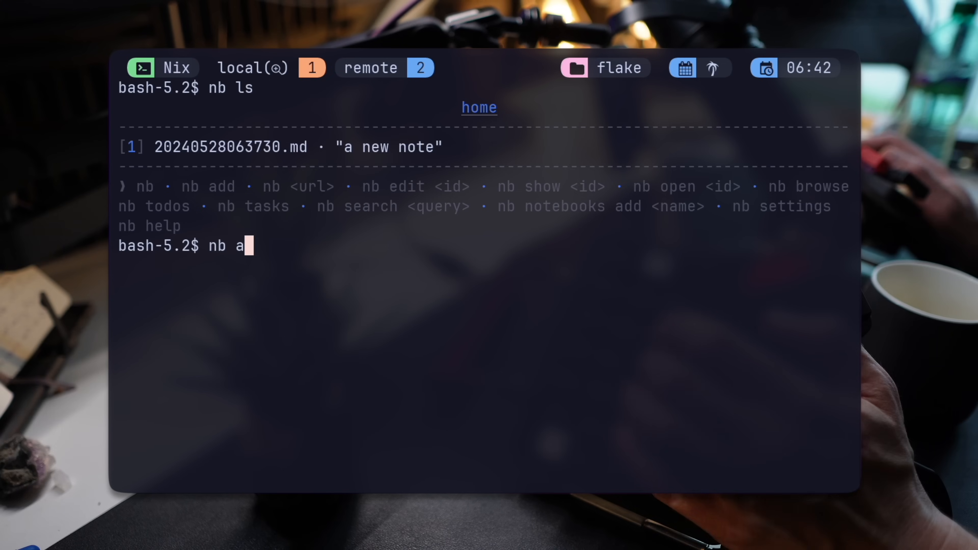
type("dd \"some new note!")
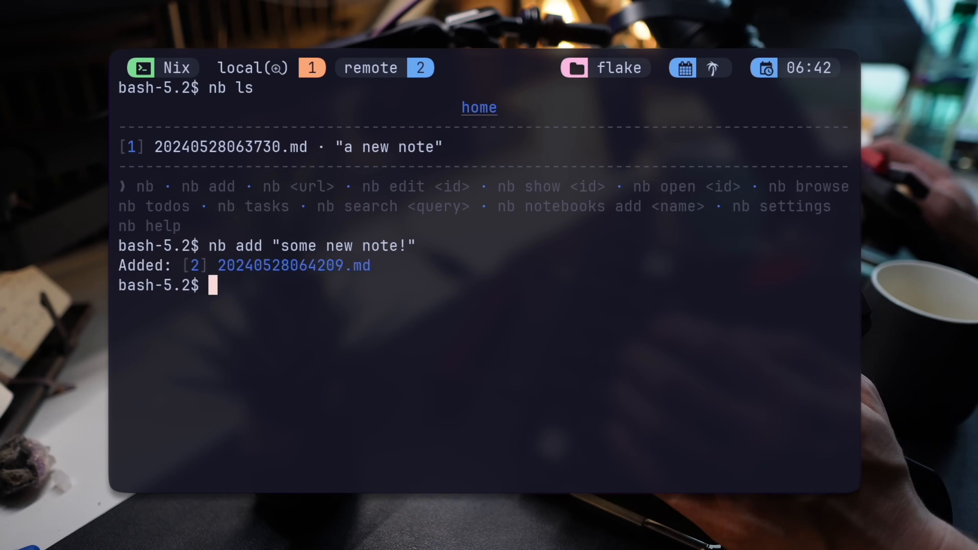
type("fish")
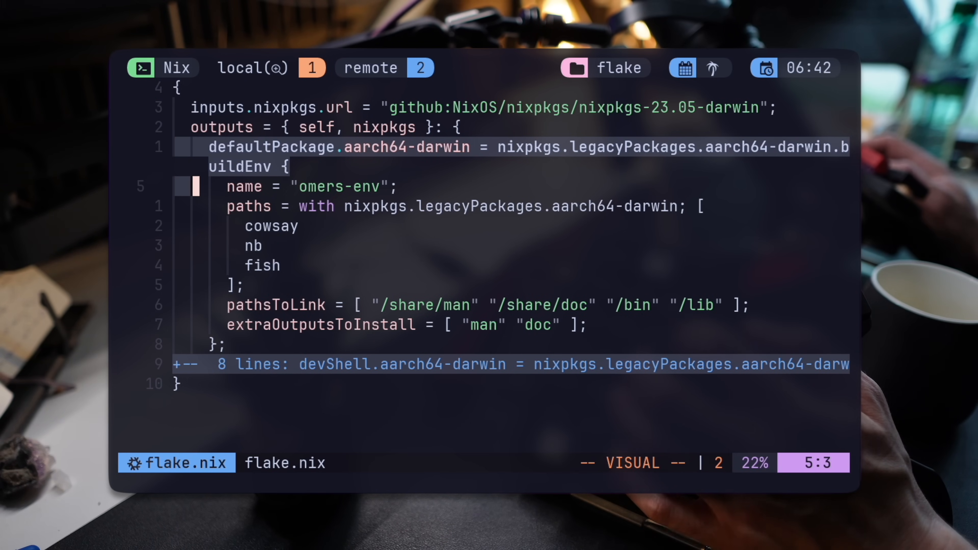
key("Escape")
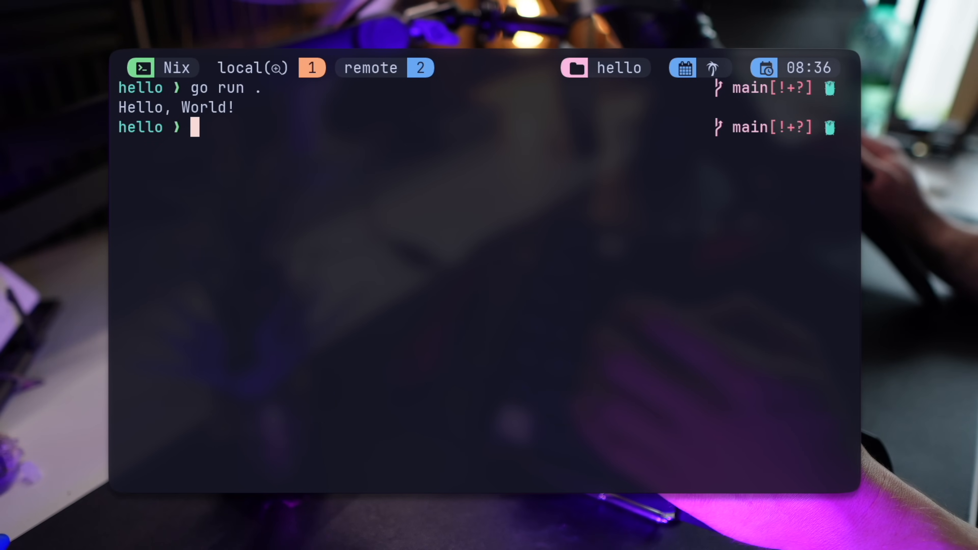
Run nix build on the hello flake, then list tests/nix/flake showing the omers-env result link
type("nix build")
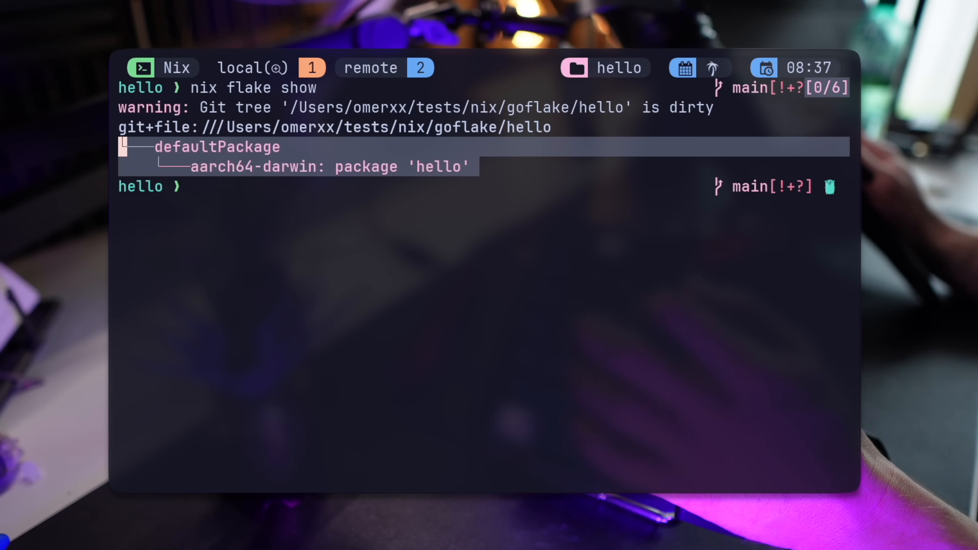
type("l")
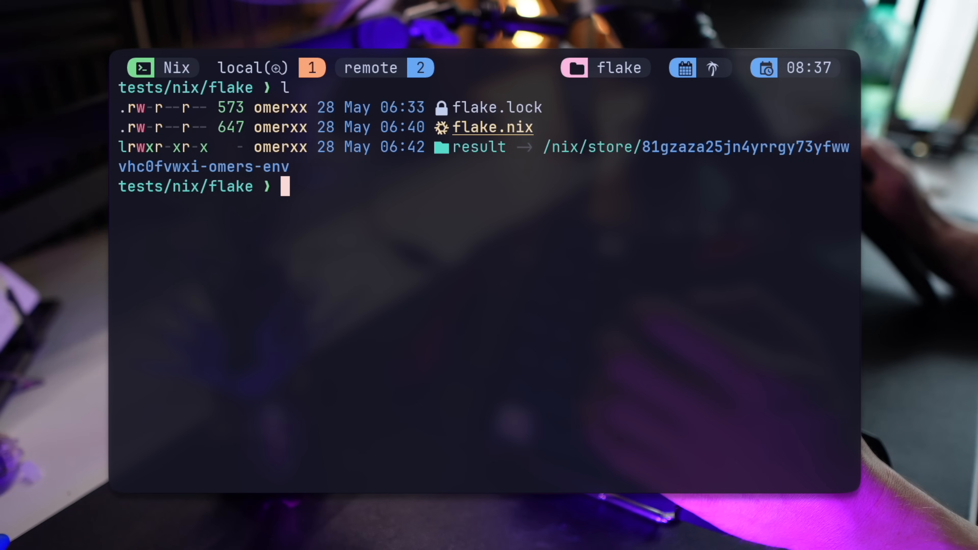
Review the buildEnv flake.nix with omers-env, then enter the hello project's nix develop shell
type("v flake.nix")
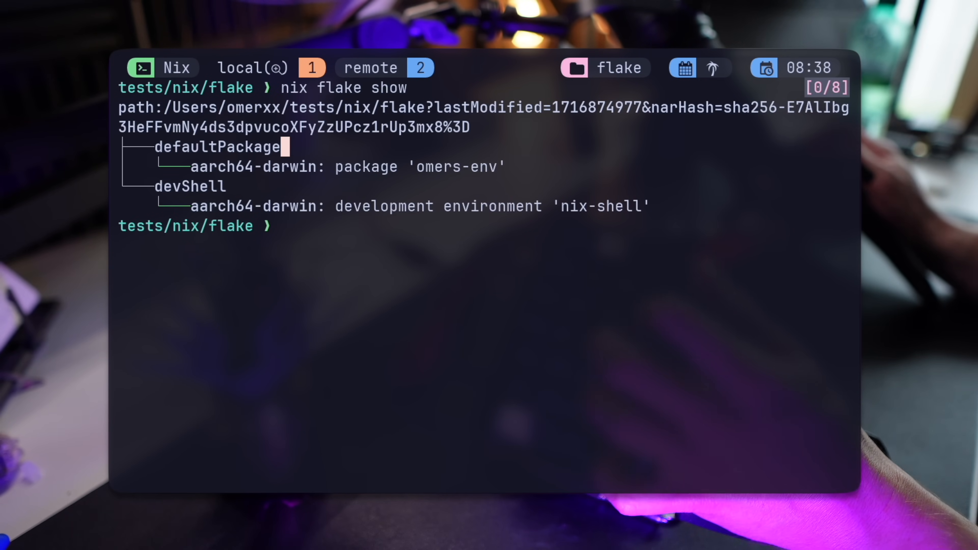
type("nix develop")
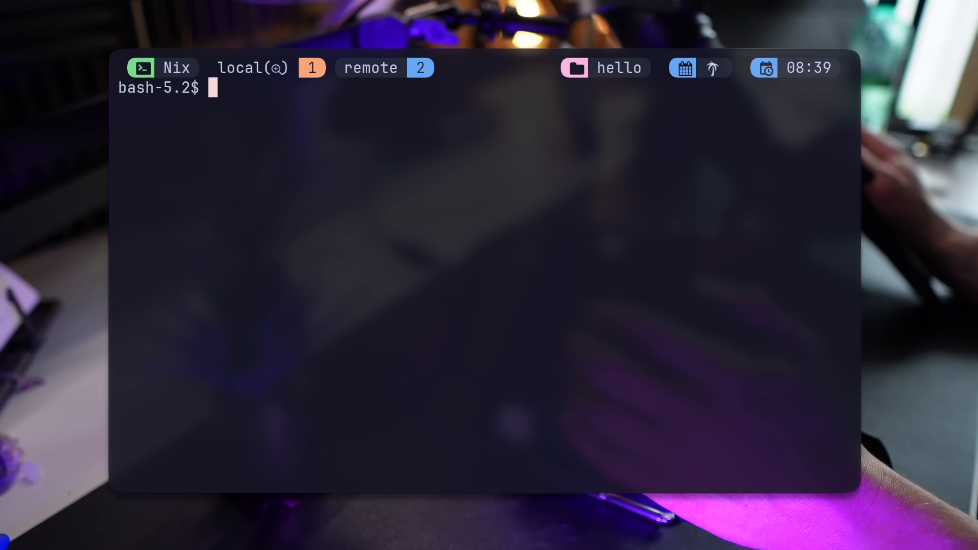
Echo and eval $buildPhase so ./hello prints Hello, World!, then run nix flake check
type("./result/bin/")
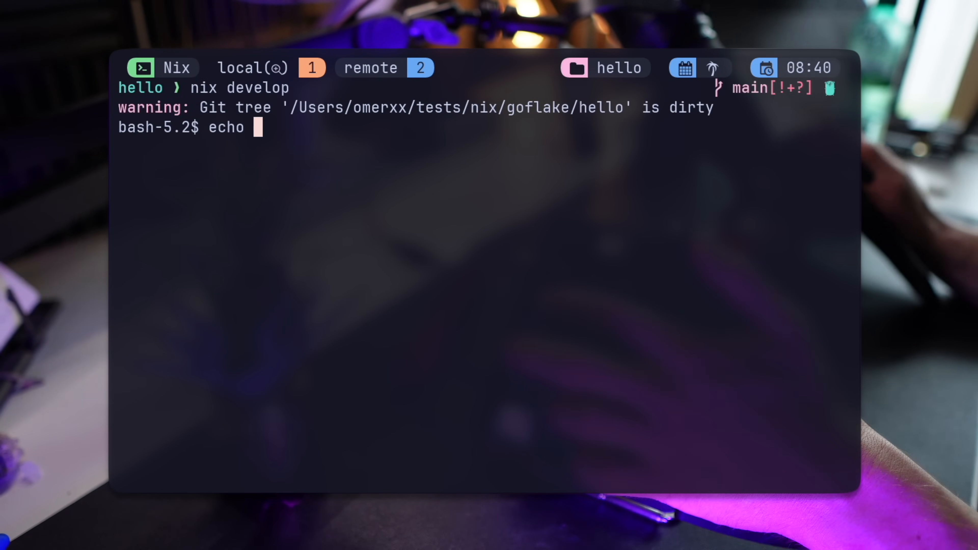
type("$buildPhas")
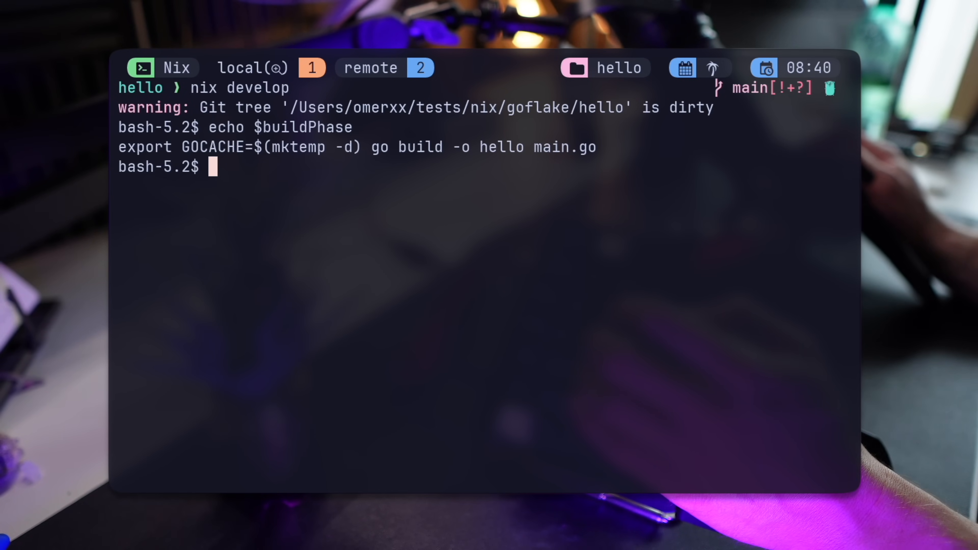
type("eval \"$buildPhase")
type("./hello")
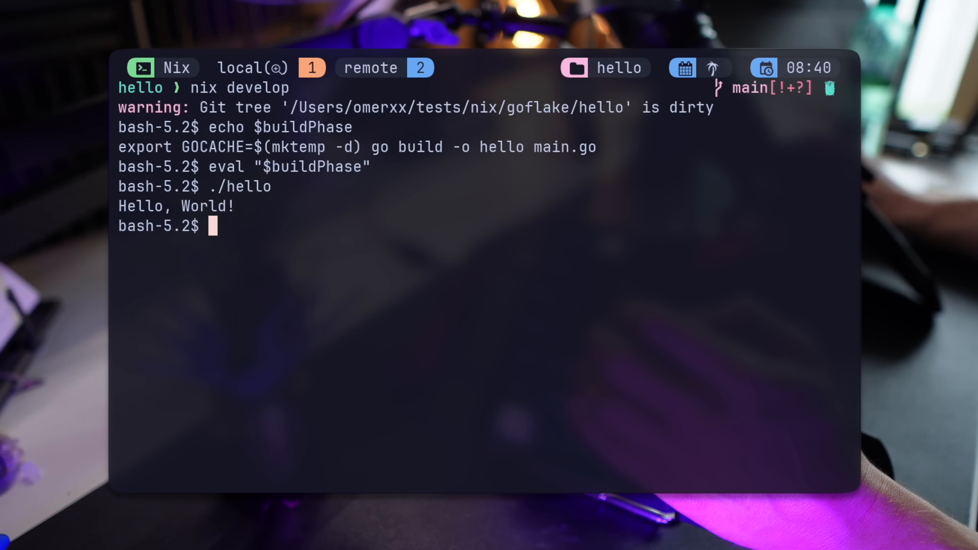
type("nix flake check")
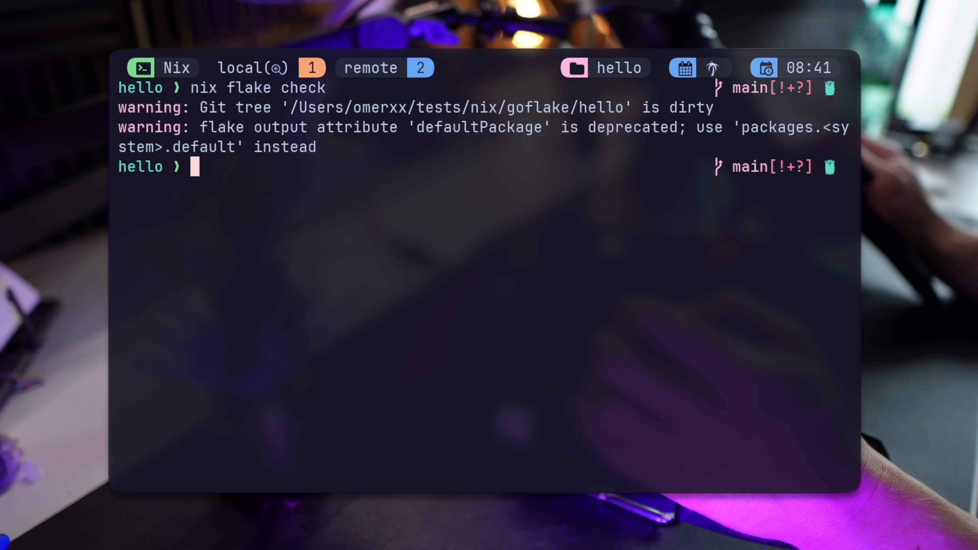
Show the hello repository's git status with gst, then remove the untracked hello binary
type("gst")
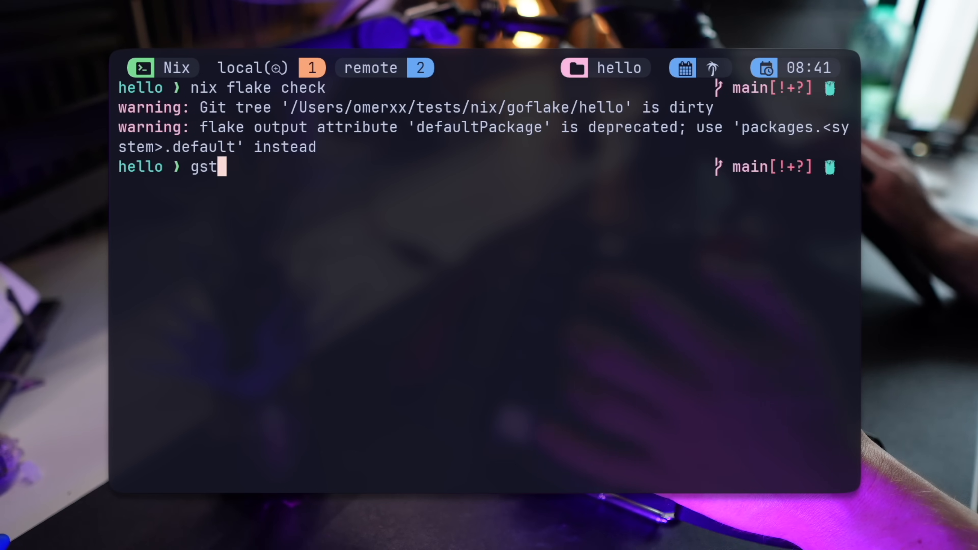
key("enter")
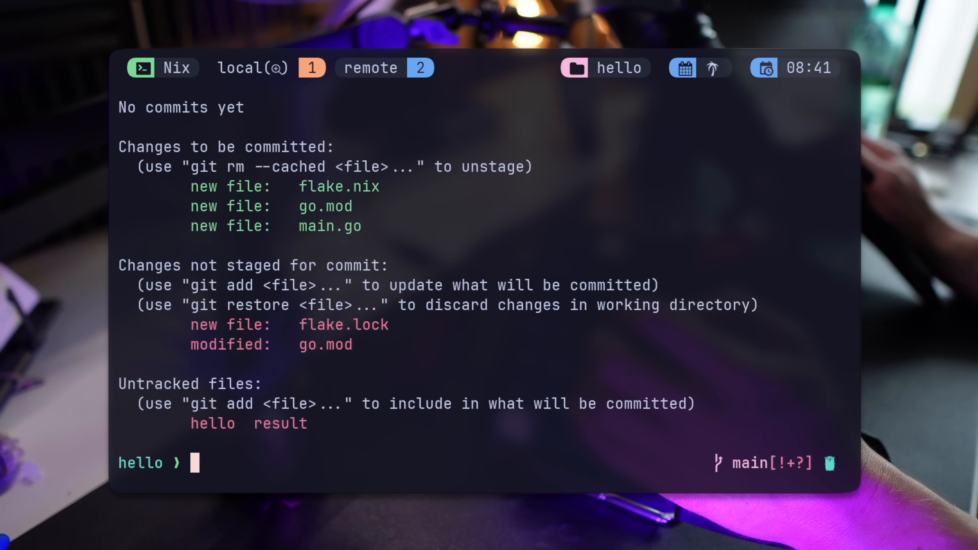
type("rm h")
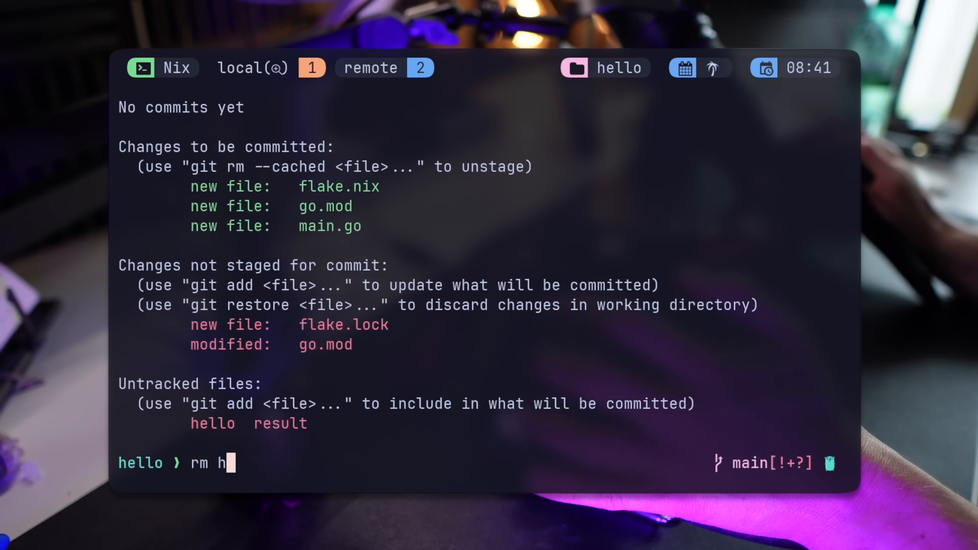
left_click(653, 450)
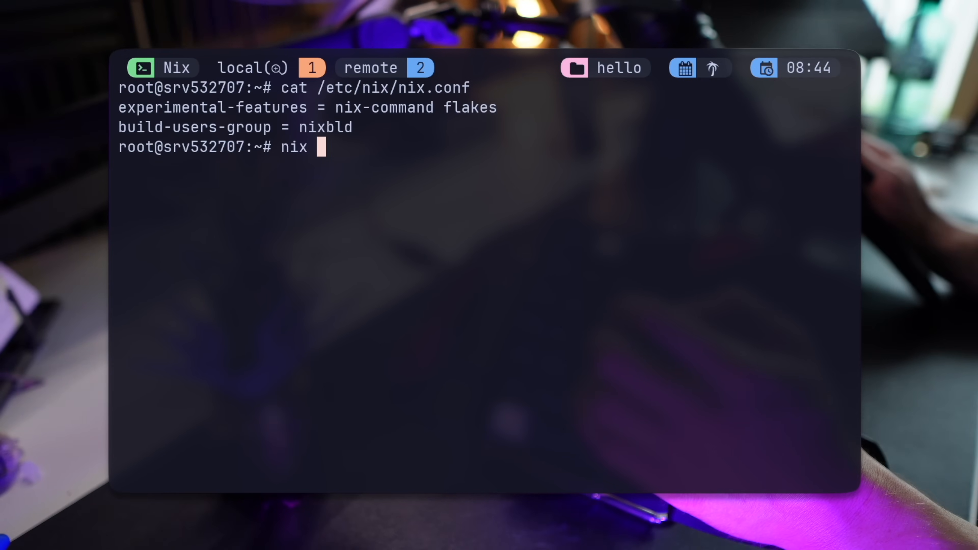
On the remote VPS root shell, display /etc/nix/nix.conf showing nix-command and flakes enabled
type("shell git")
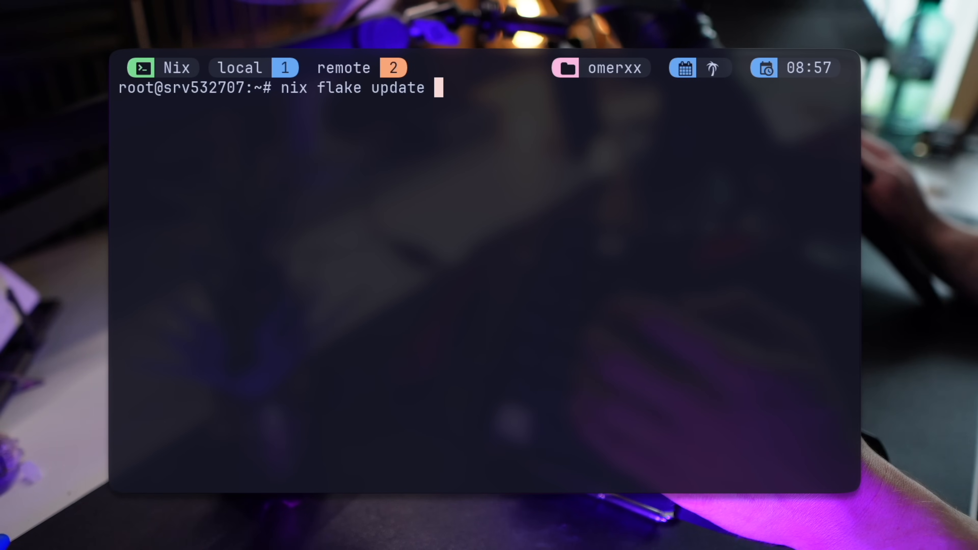
Update github:omerxx/goflake, run hello from it via nix shell printing Hello, World!, and show uname -a
type("--flake github:omerxx/goflake")
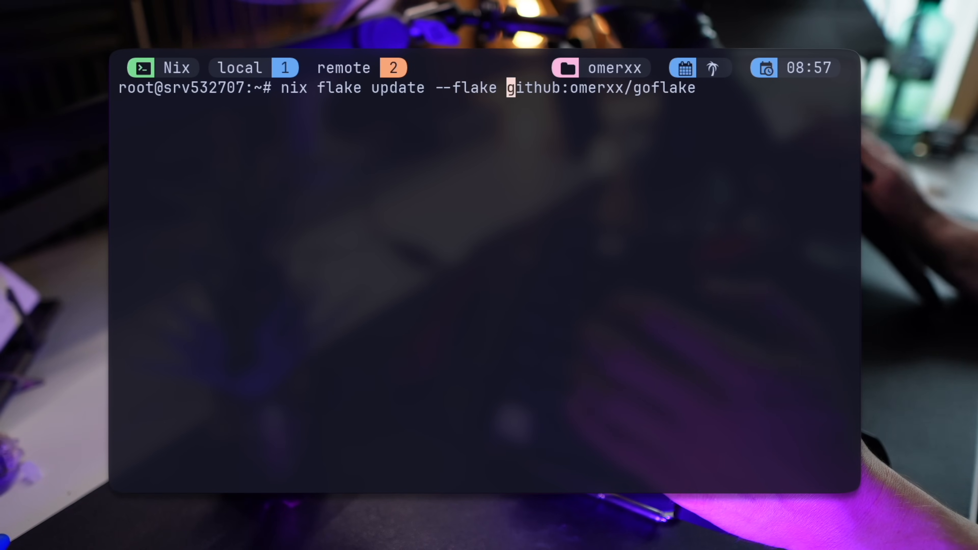
type("nix shell github:omerxx/goflake -c hello")
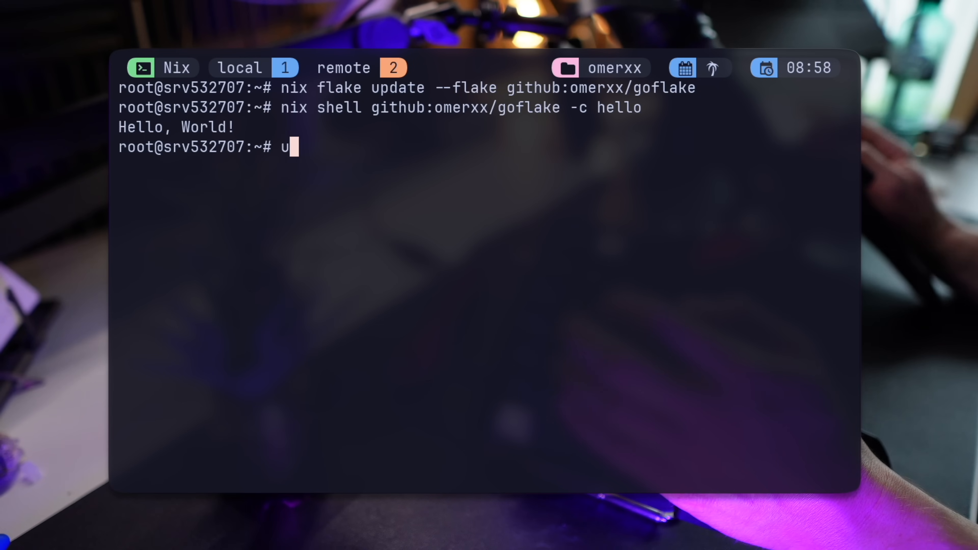
type("name -a")
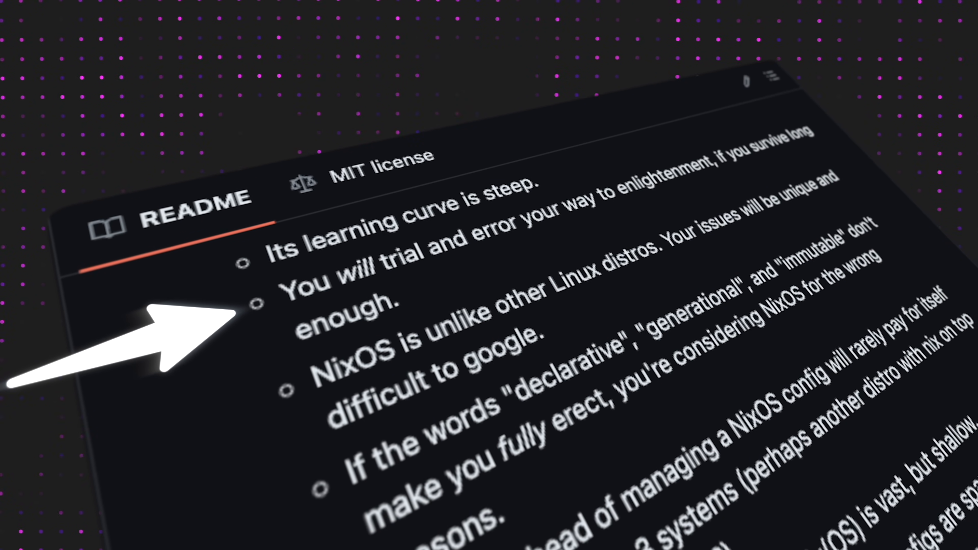
Scroll the README's NixOS caveat list down to its final point about not needing NixOS
scroll("down", 3)
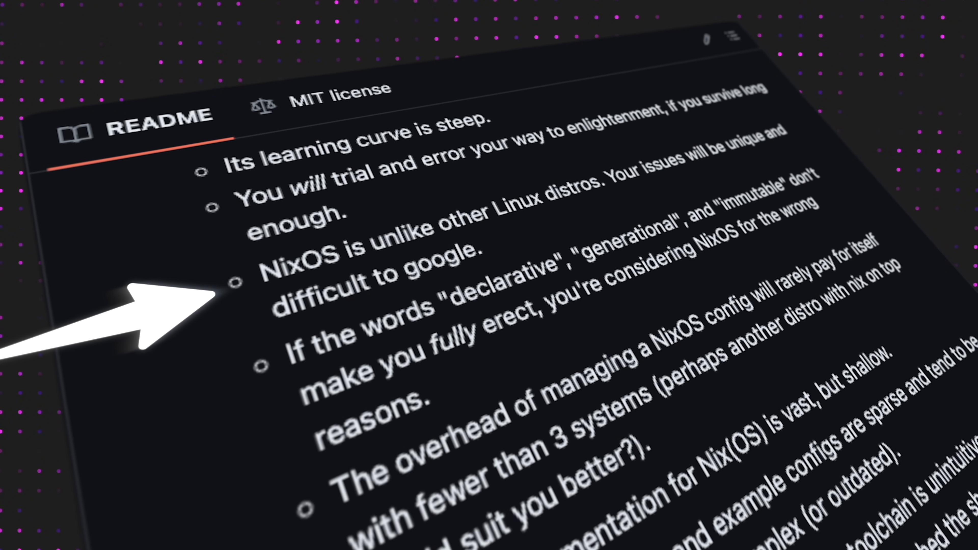
scroll("down", 3)
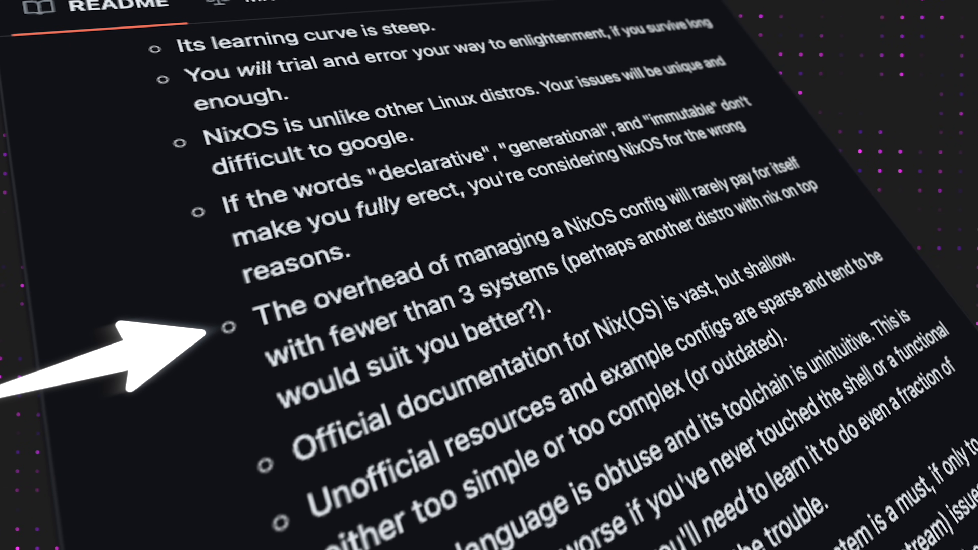
scroll("down", 3)
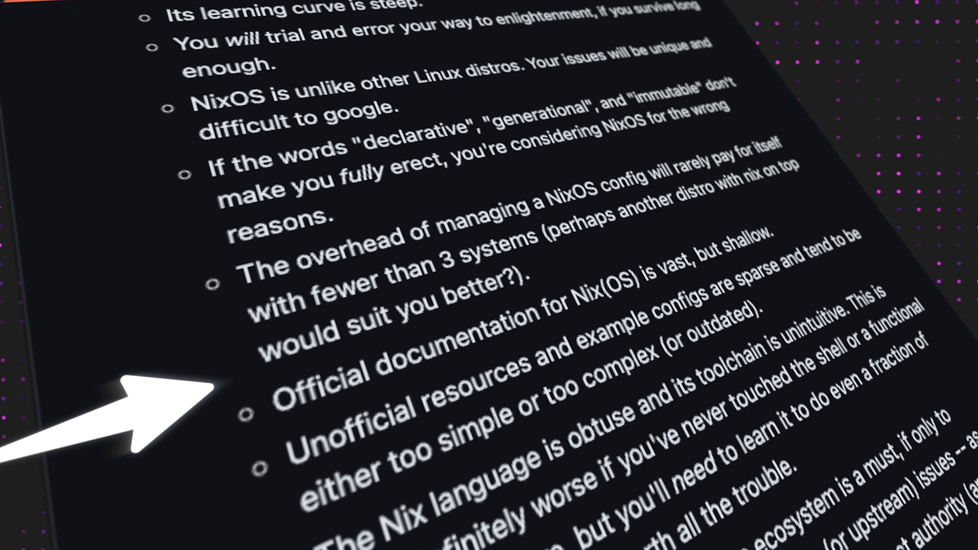
scroll("down", 3)
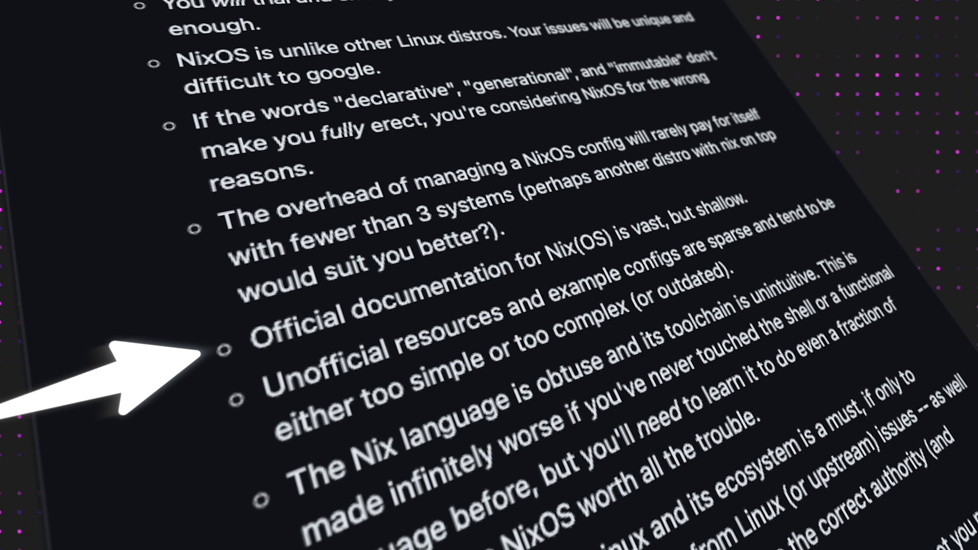
scroll("down", 3)
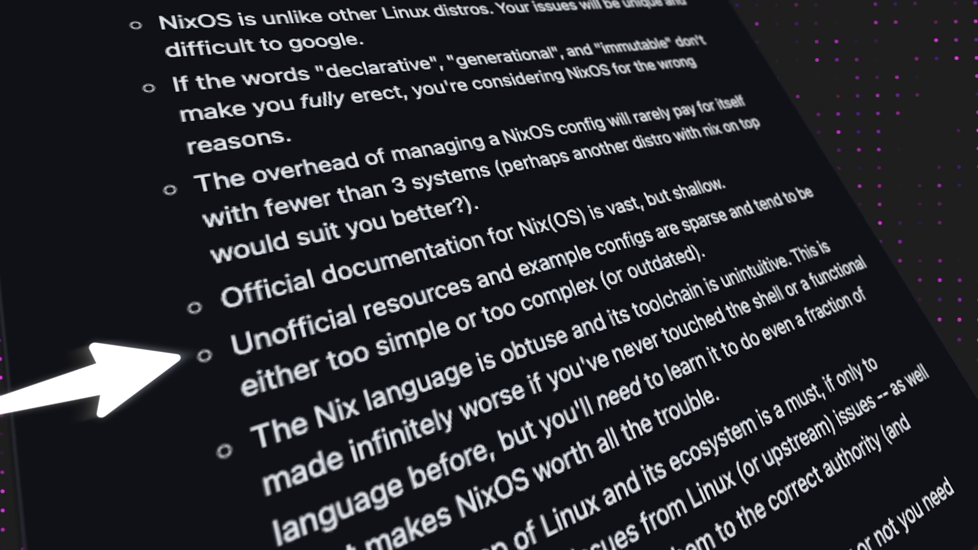
scroll("down", 3)
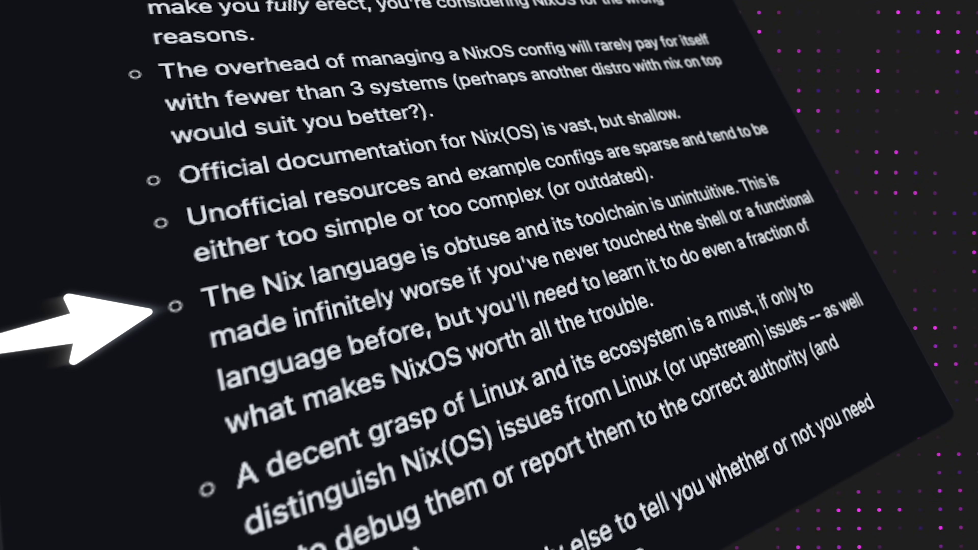
scroll("down", 3)
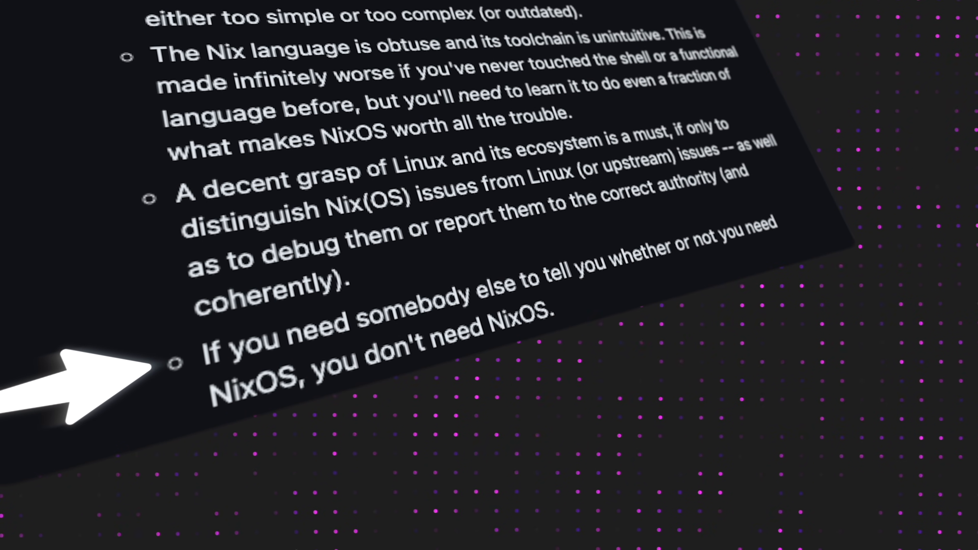
scroll("down", 3)
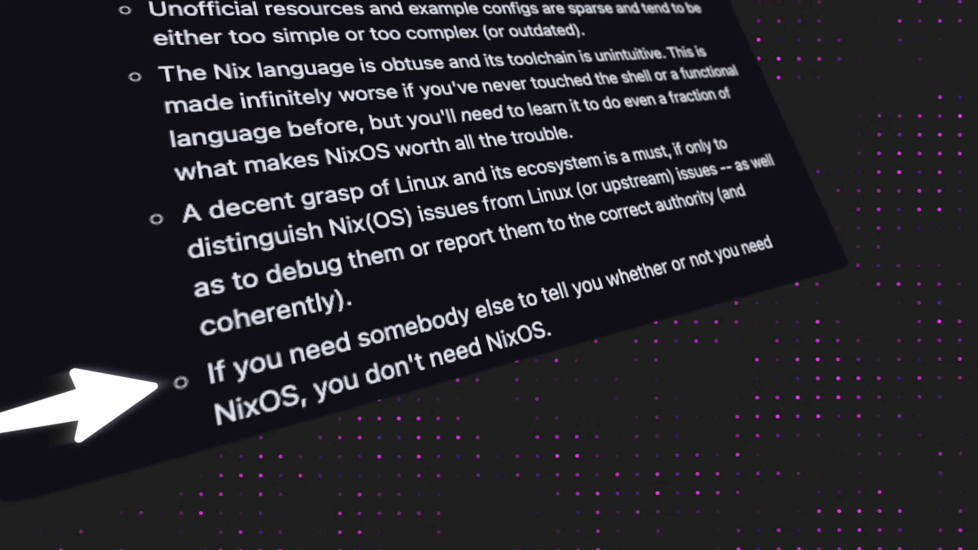